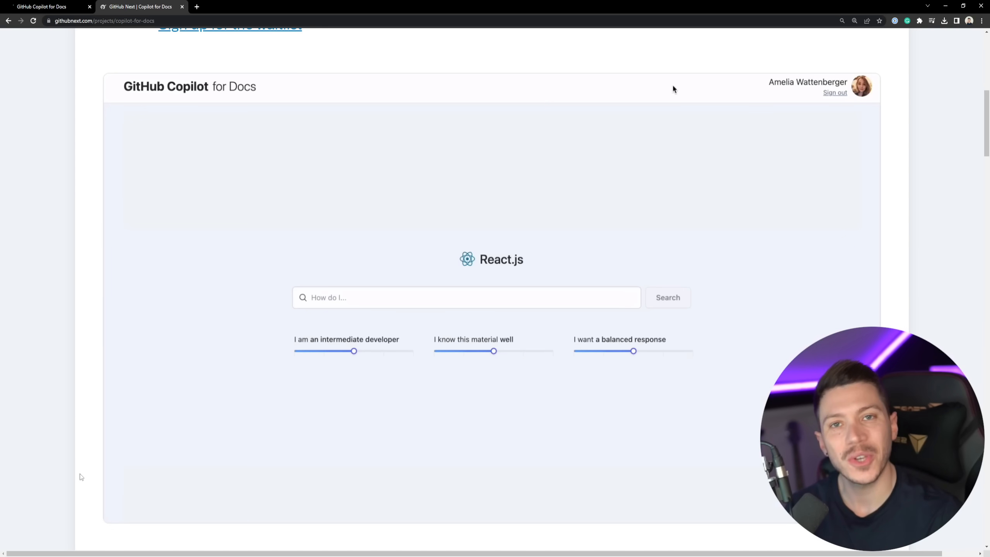
Watch the demo video, then switch to the live copilot4docs.githubnext.com welcome page.
text(My component re-renders too ofte)
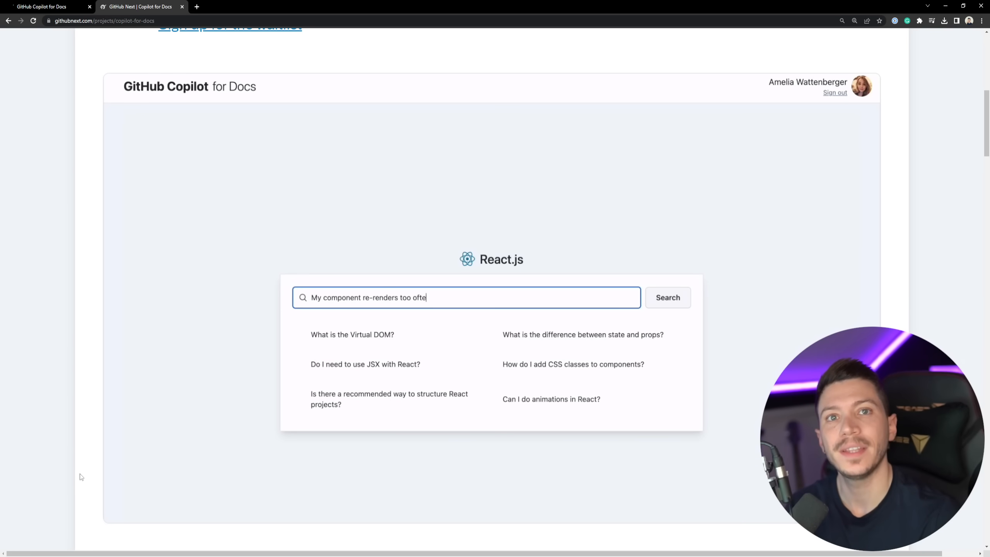
click(667, 297)
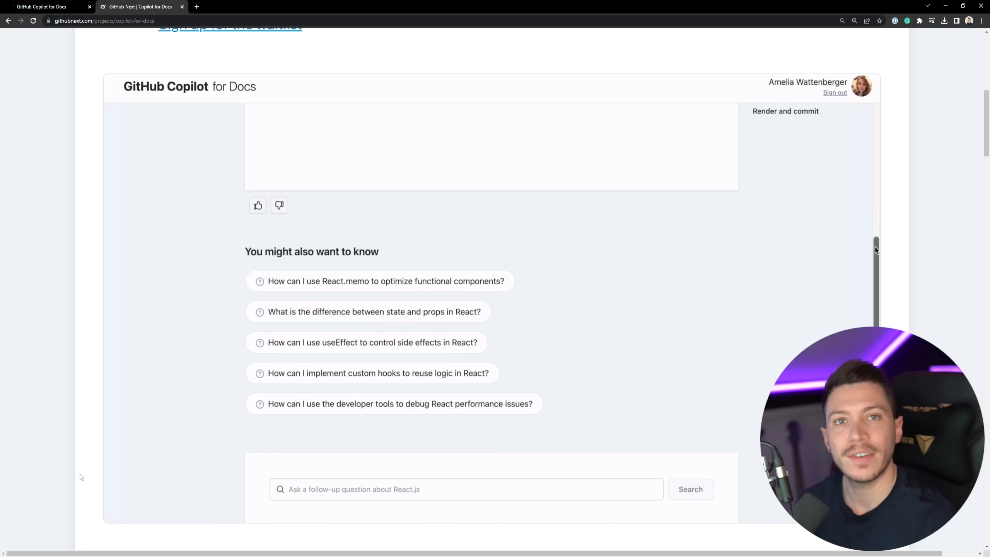
click(378, 373)
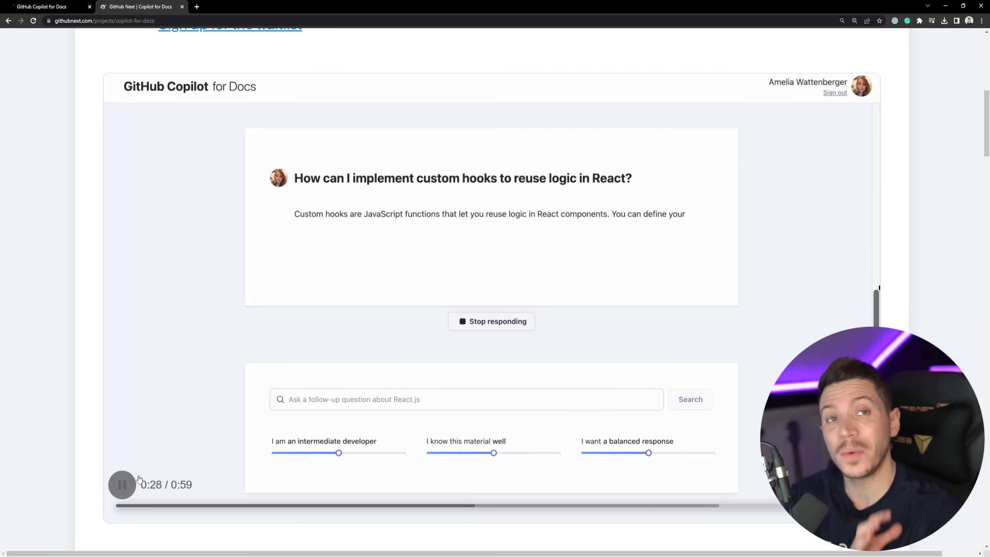
click(44, 6)
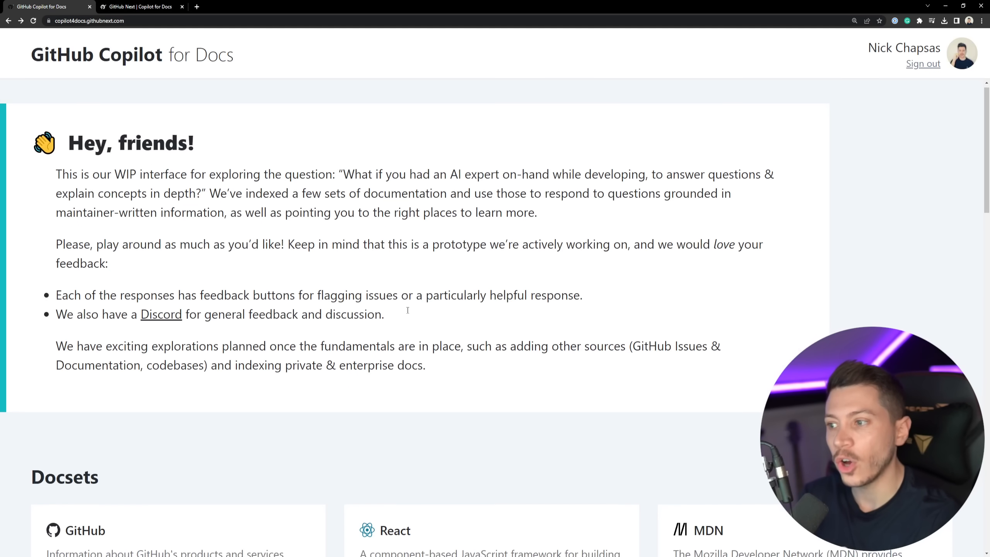
scroll(down, 3)
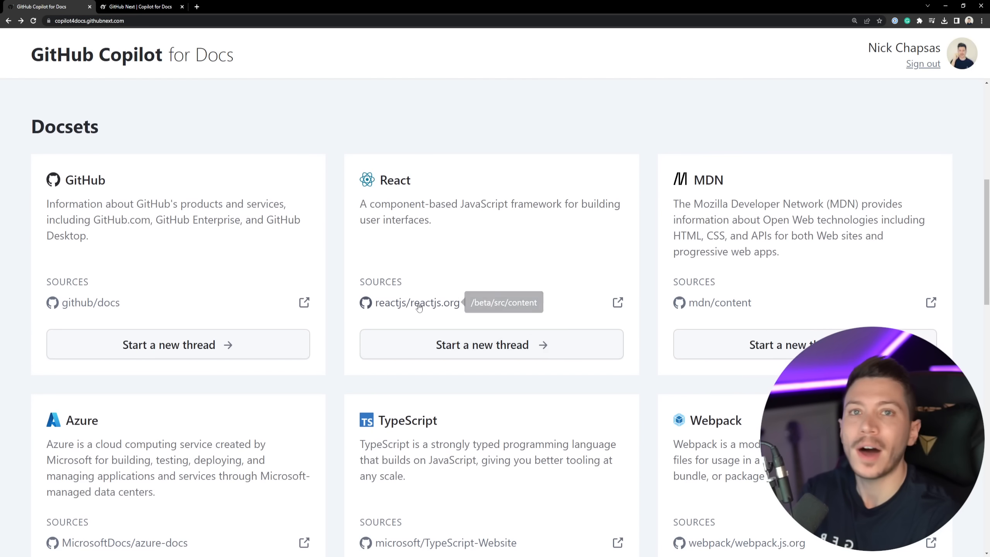
mouse_move(256, 289)
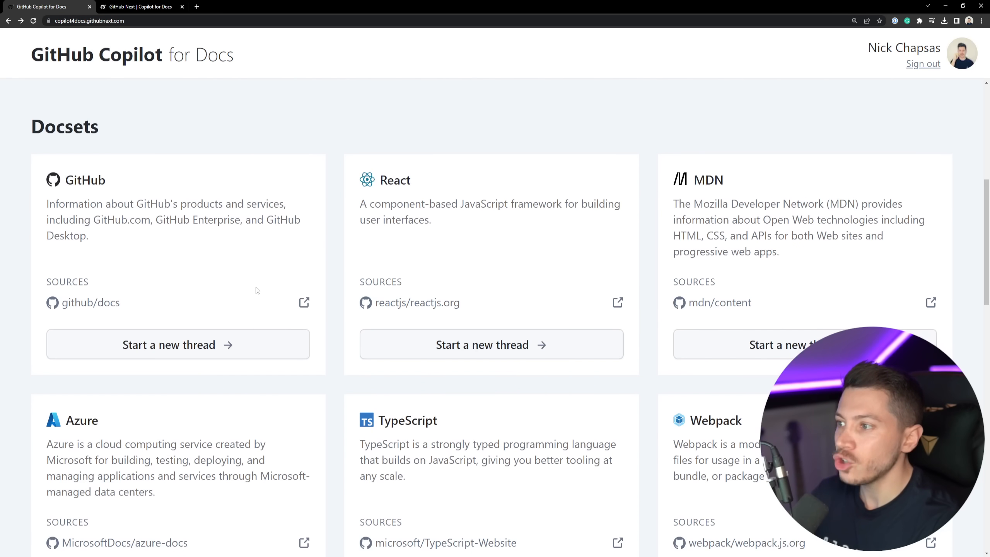
mouse_move(226, 301)
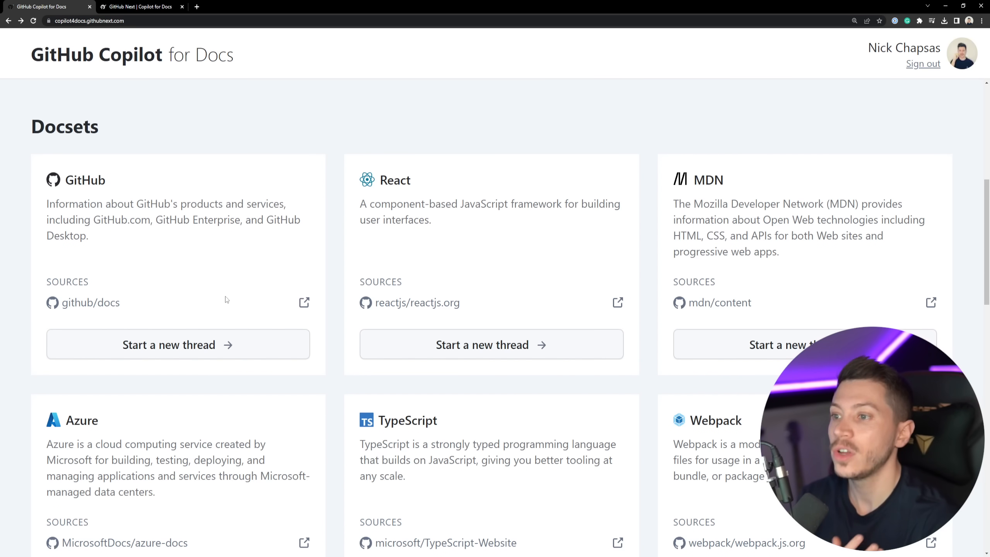
scroll(down, 3)
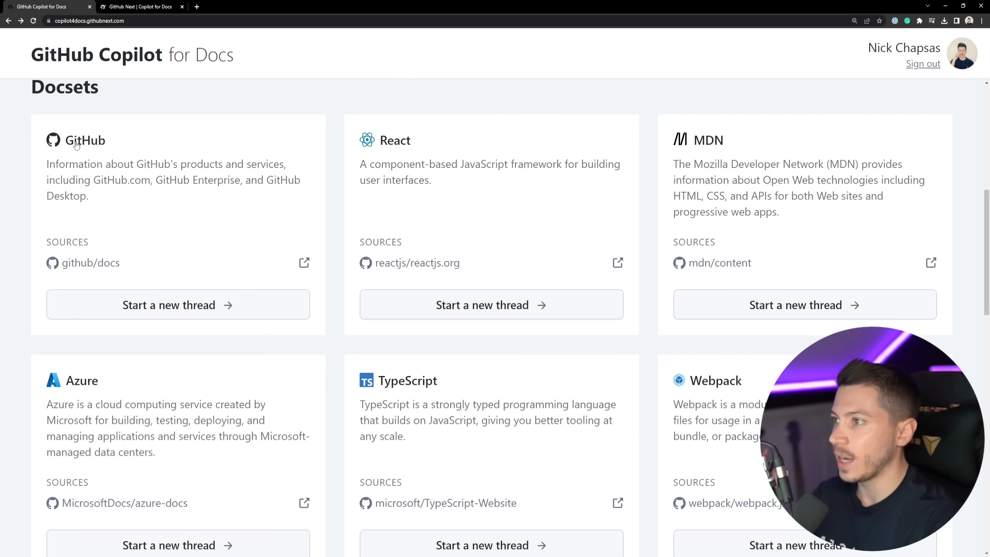
scroll(down, 3)
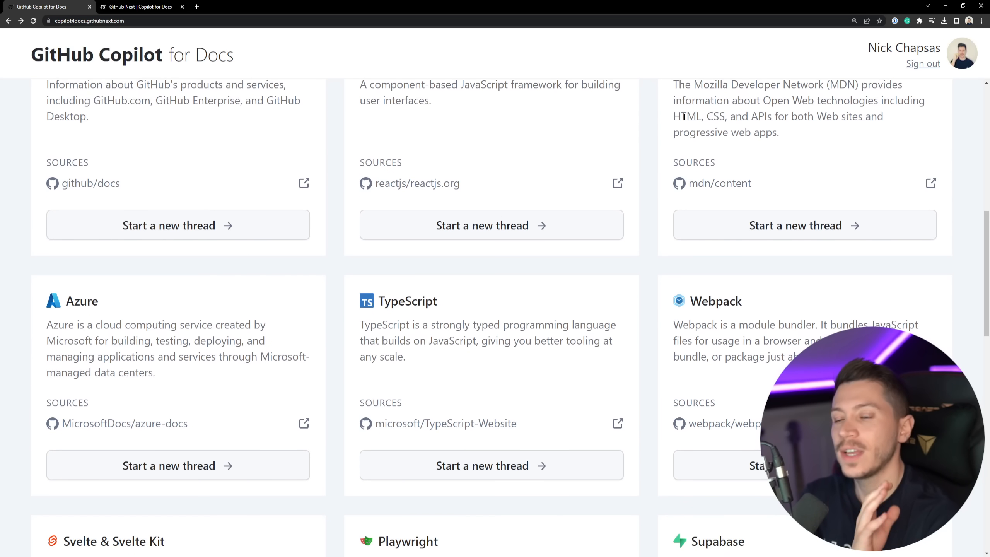
scroll(down, 3)
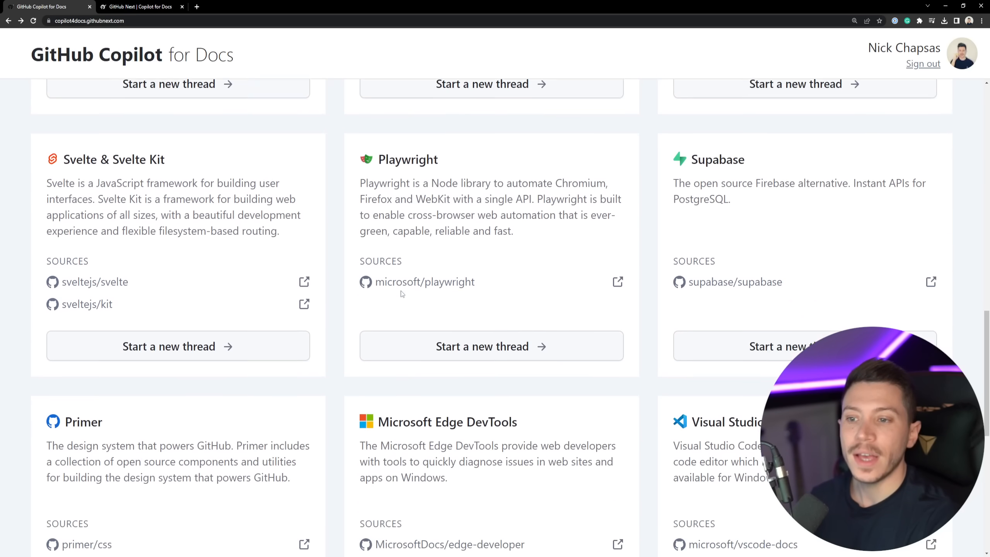
scroll(down, 3)
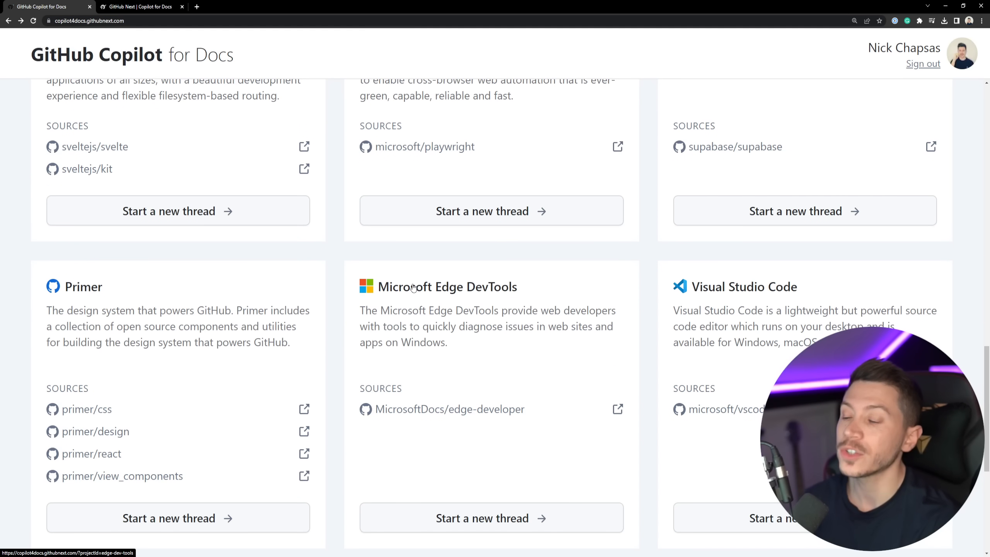
scroll(down, 3)
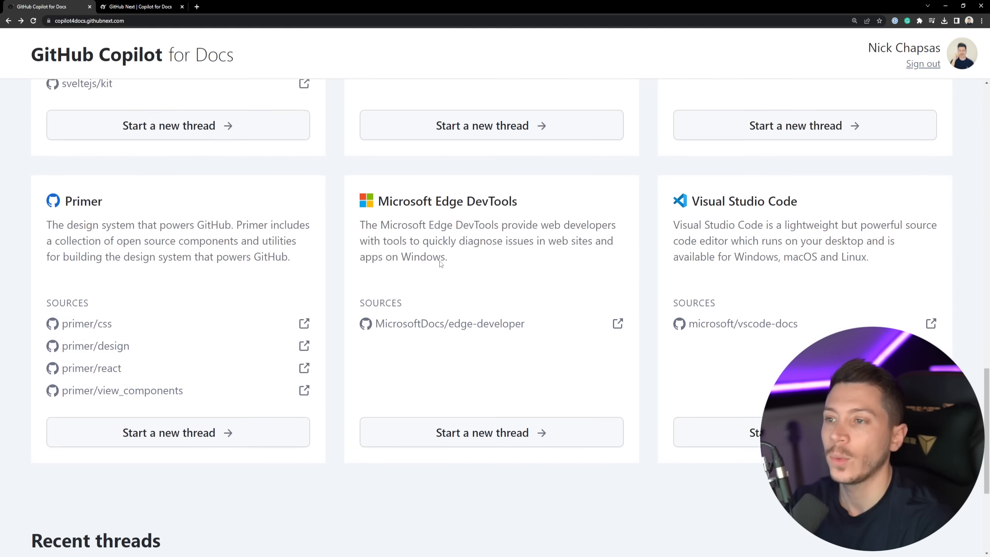
scroll(down, 3)
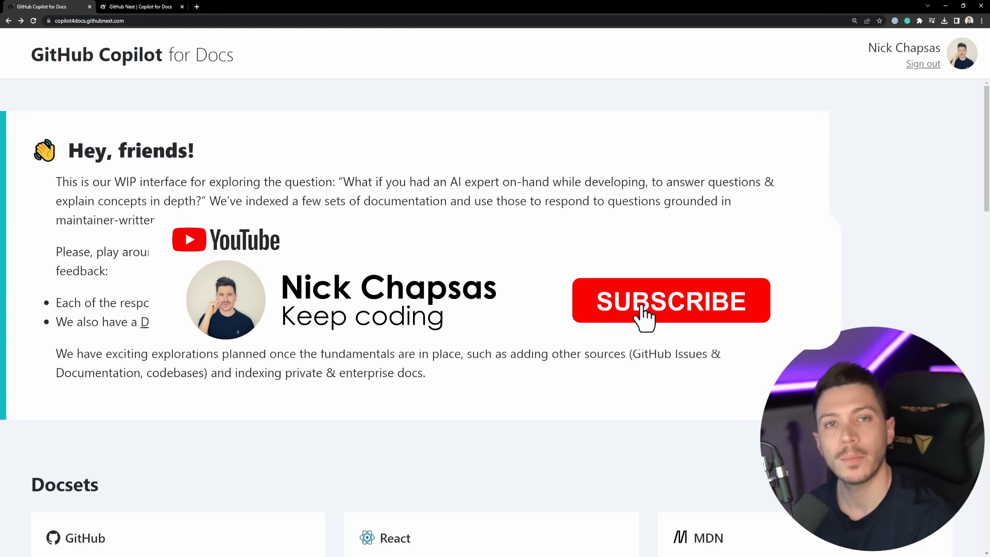
click(671, 301)
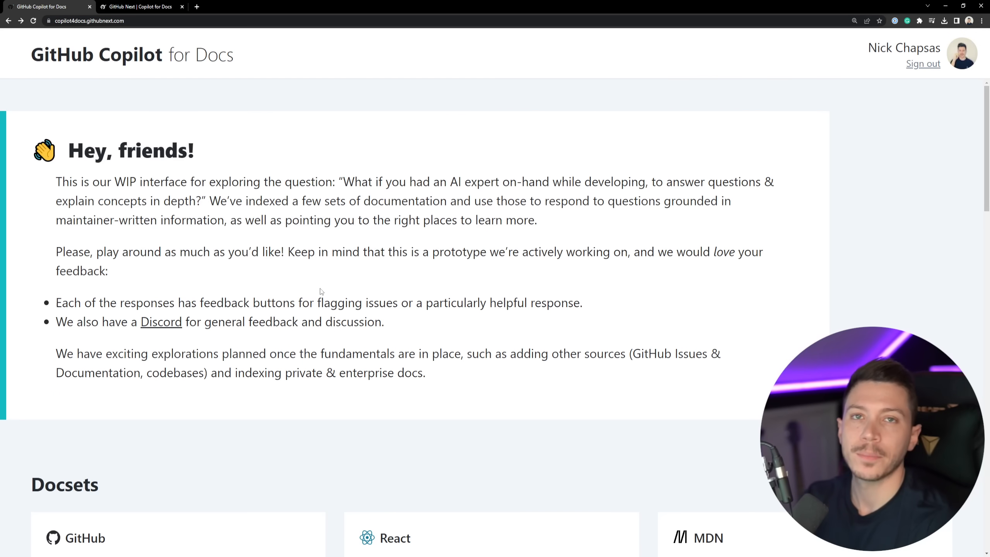
scroll(down, 3)
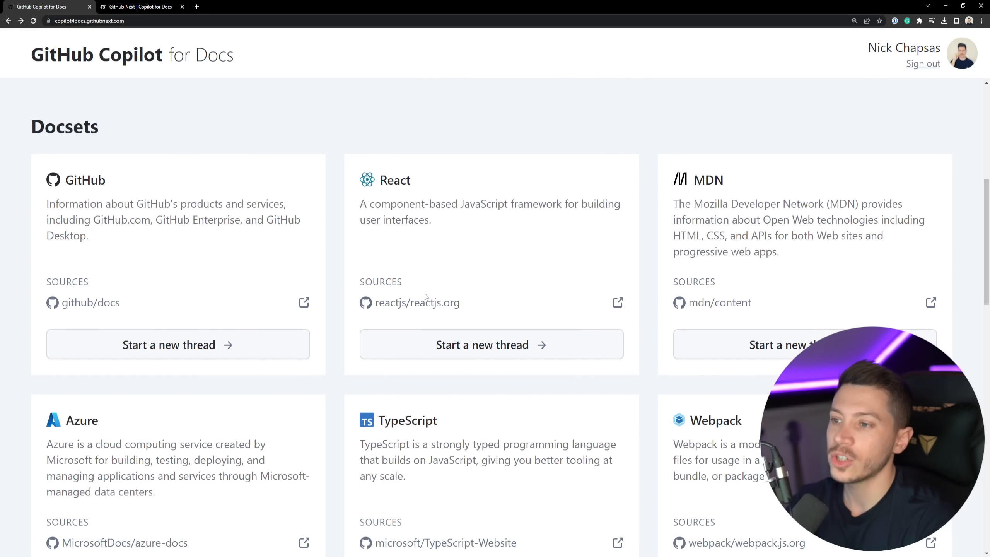
mouse_move(417, 303)
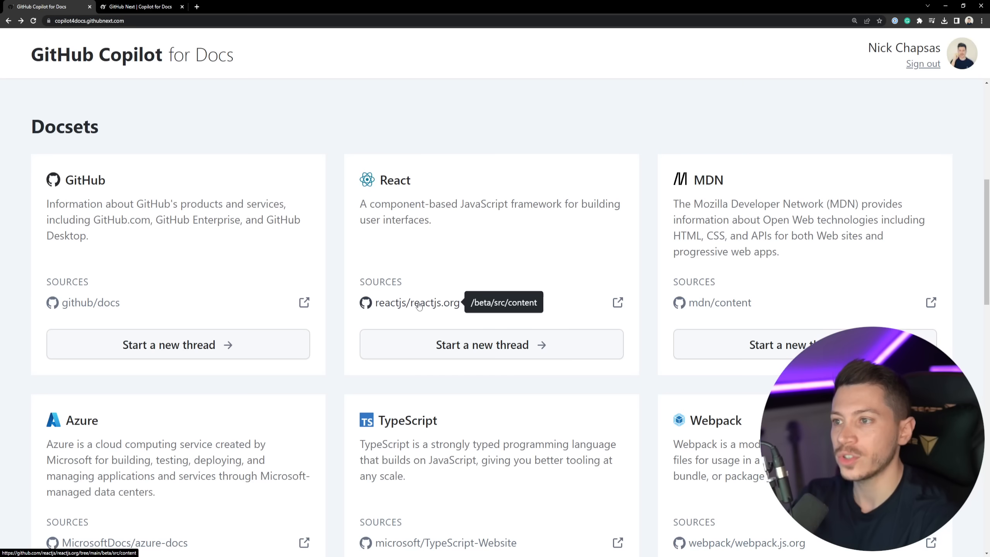
mouse_move(257, 278)
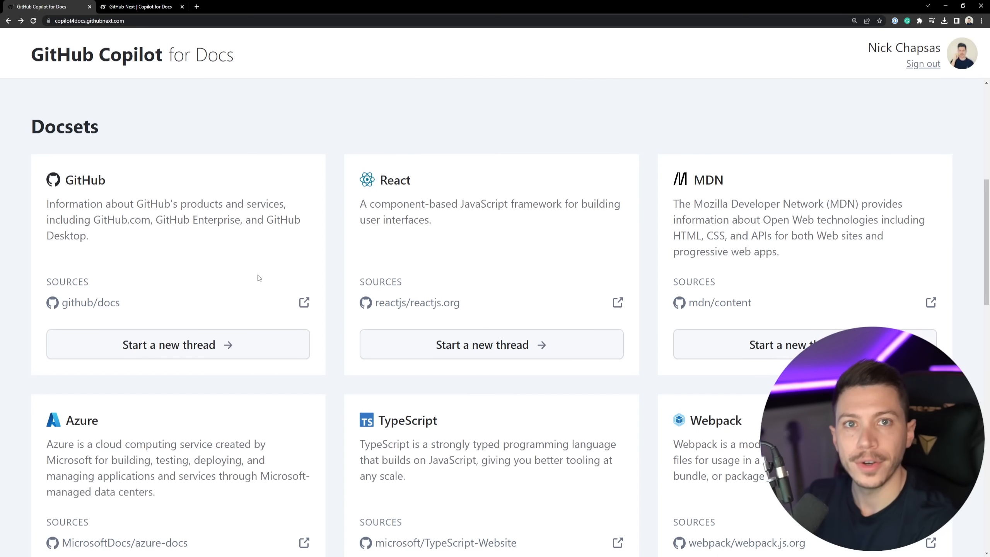
mouse_move(305, 302)
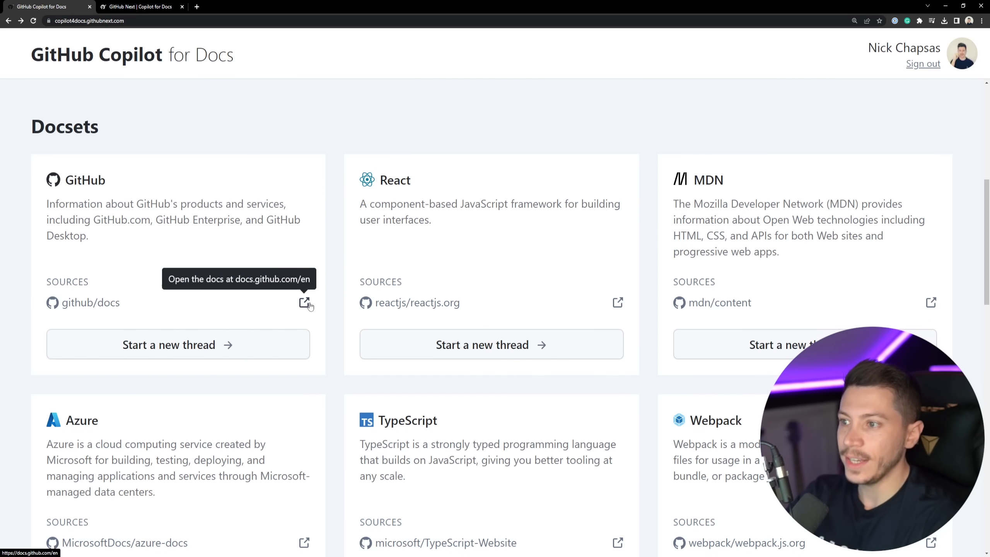
click(306, 303)
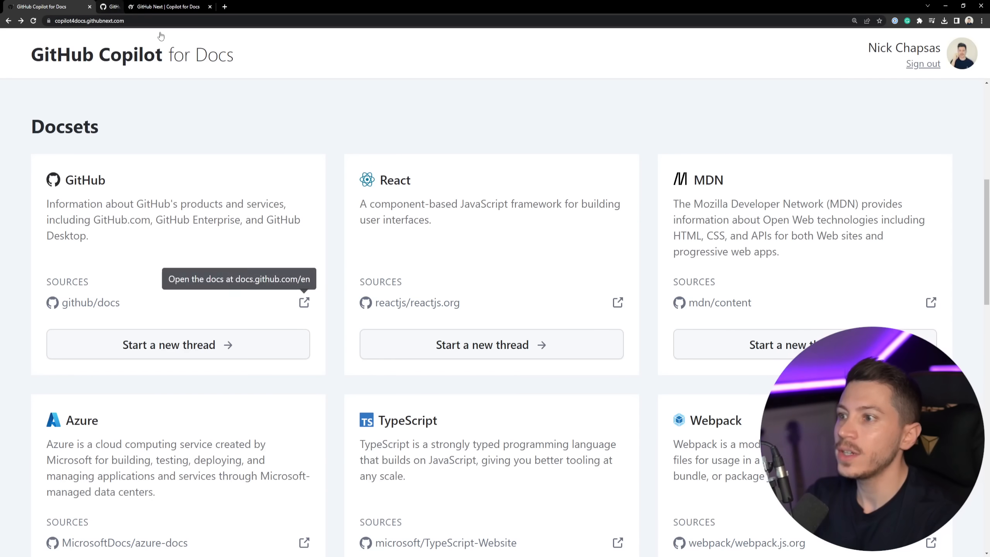
scroll(down, 3)
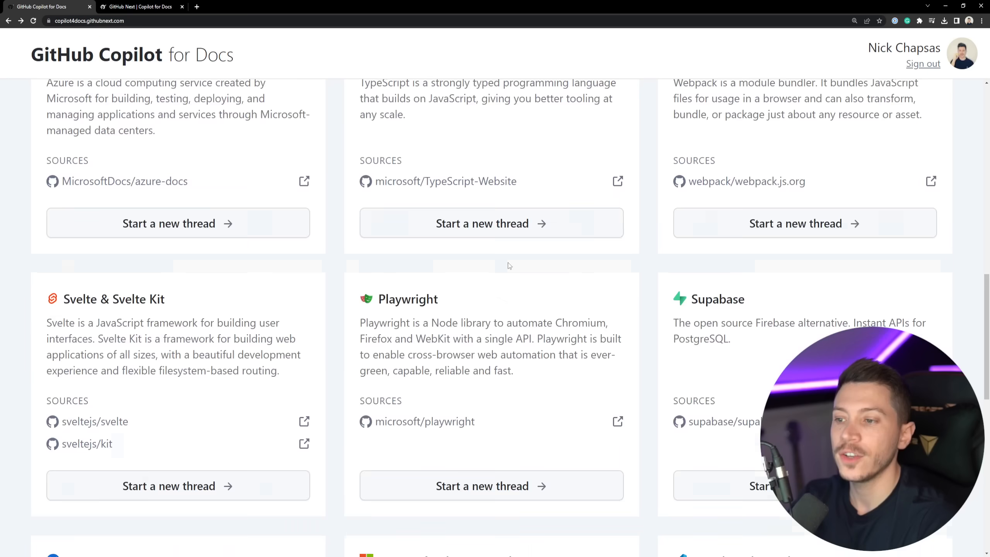
scroll(down, 3)
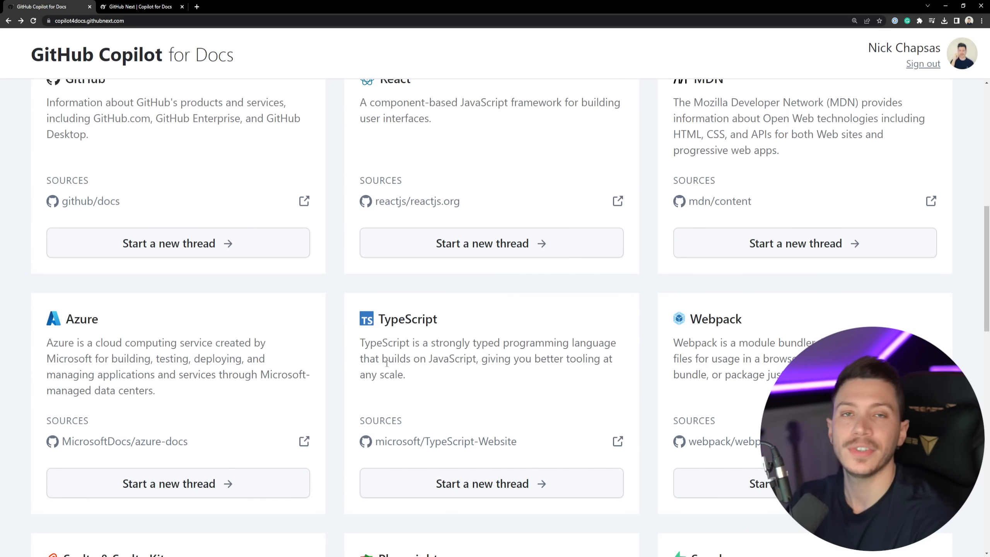
mouse_move(209, 327)
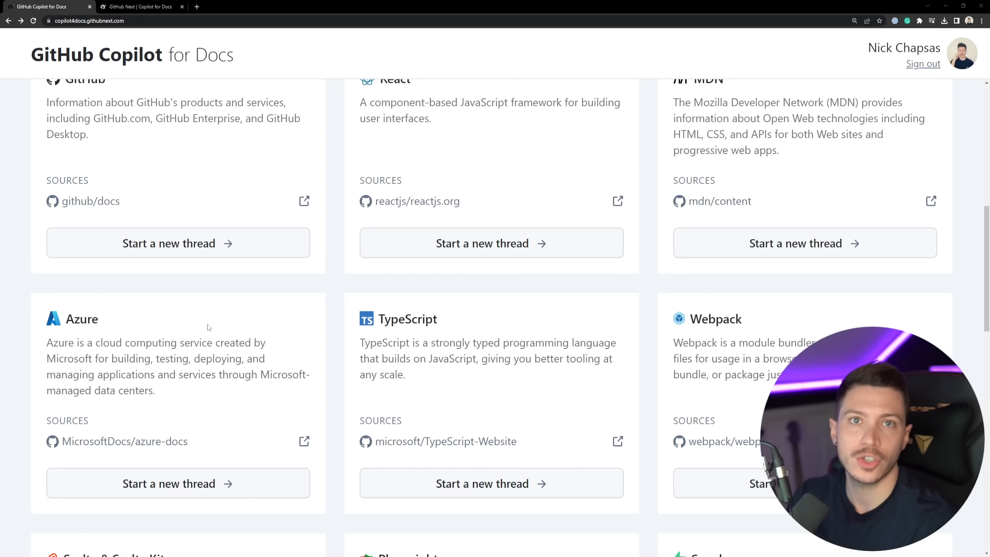
scroll(down, 3)
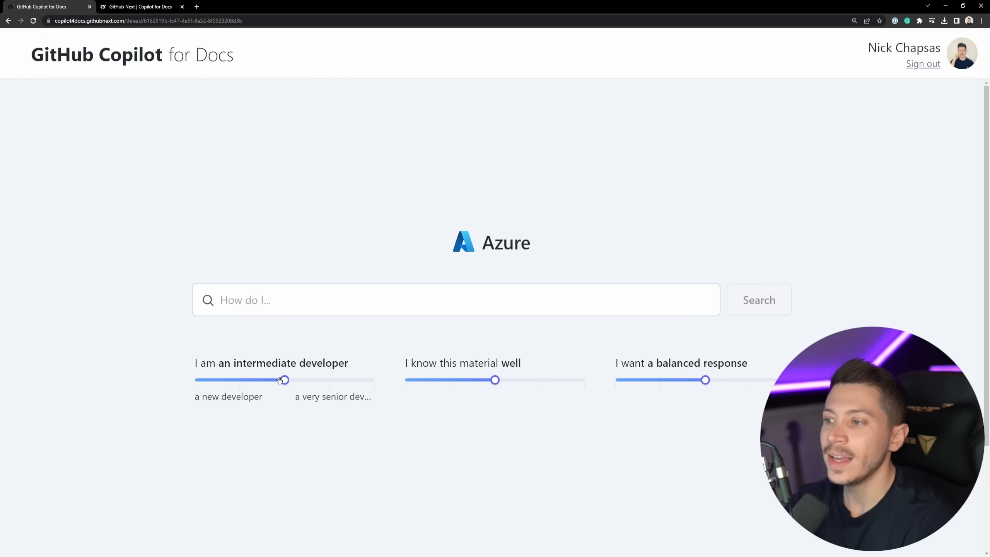
drag(283, 380, 240, 379)
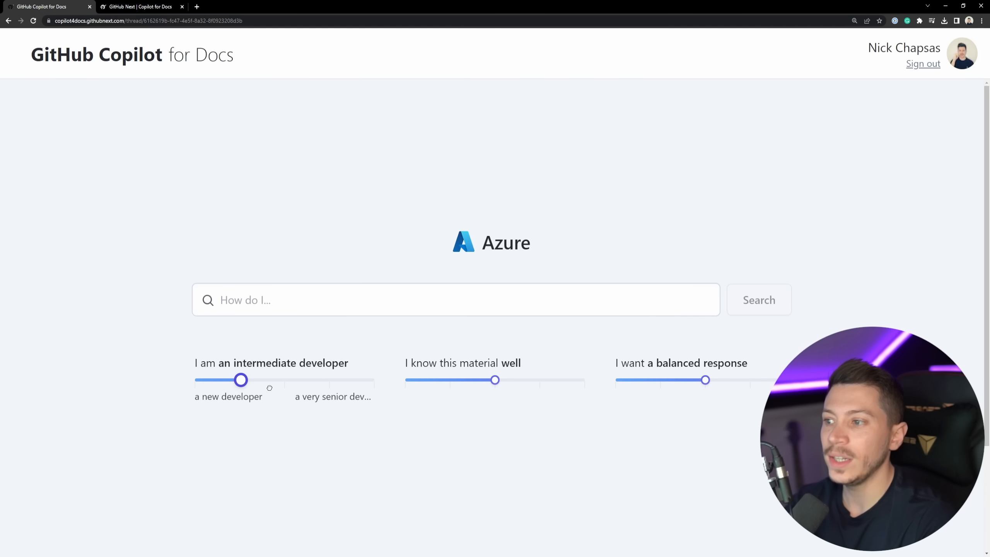
drag(242, 379, 238, 379)
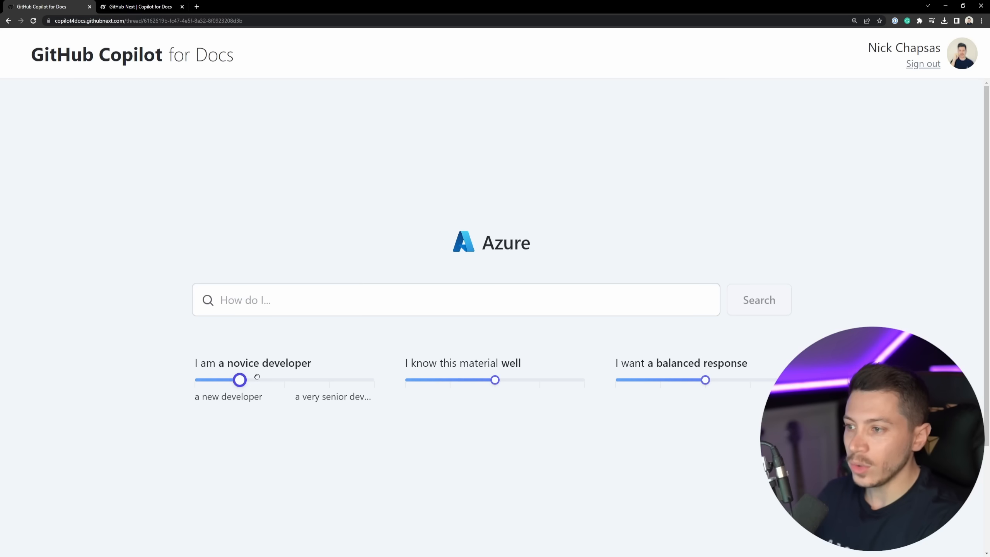
drag(240, 380, 284, 379)
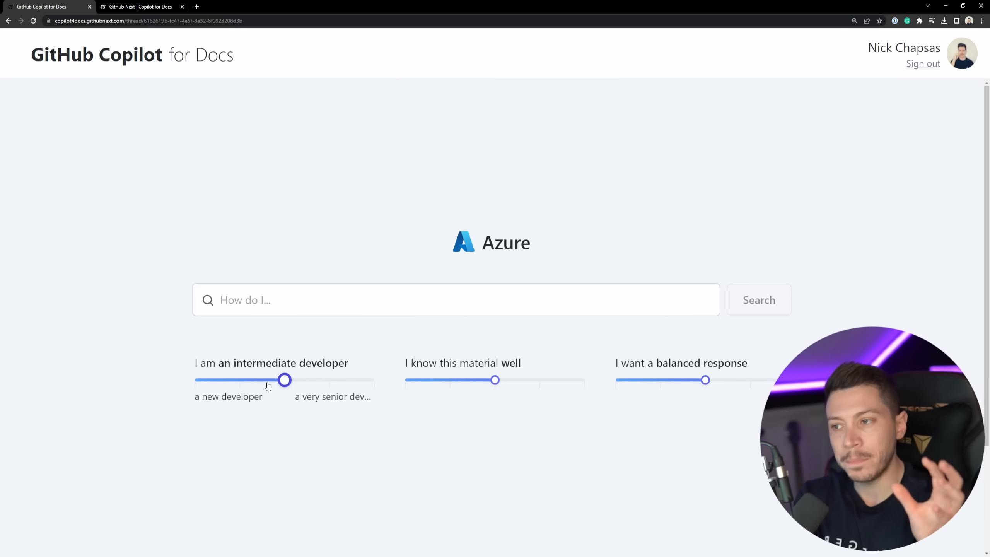
mouse_move(495, 379)
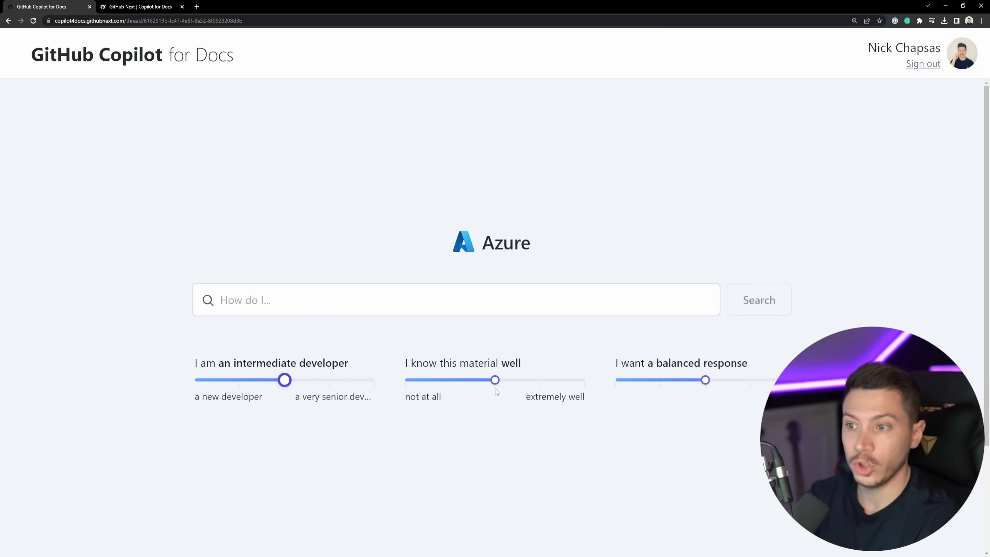
drag(495, 379, 540, 379)
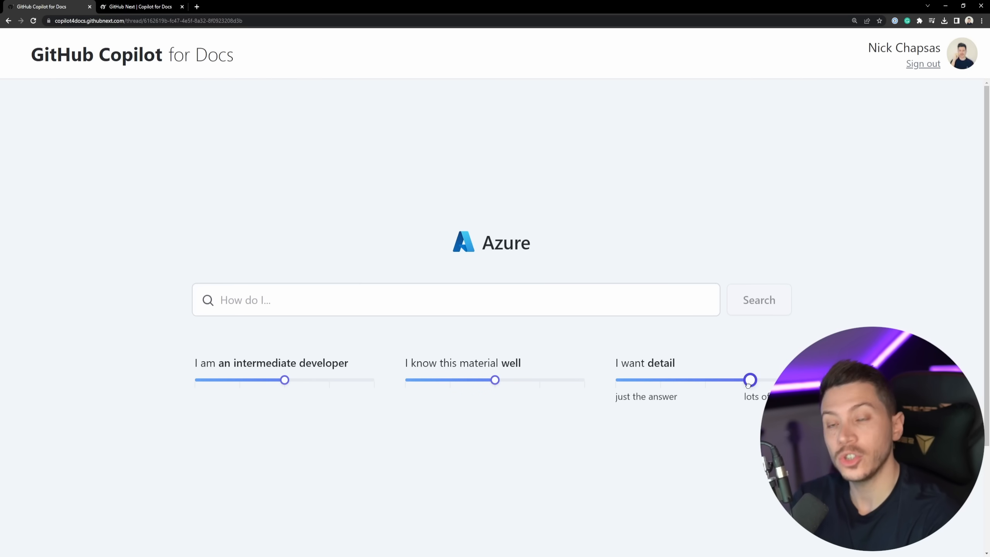
drag(751, 379, 616, 380)
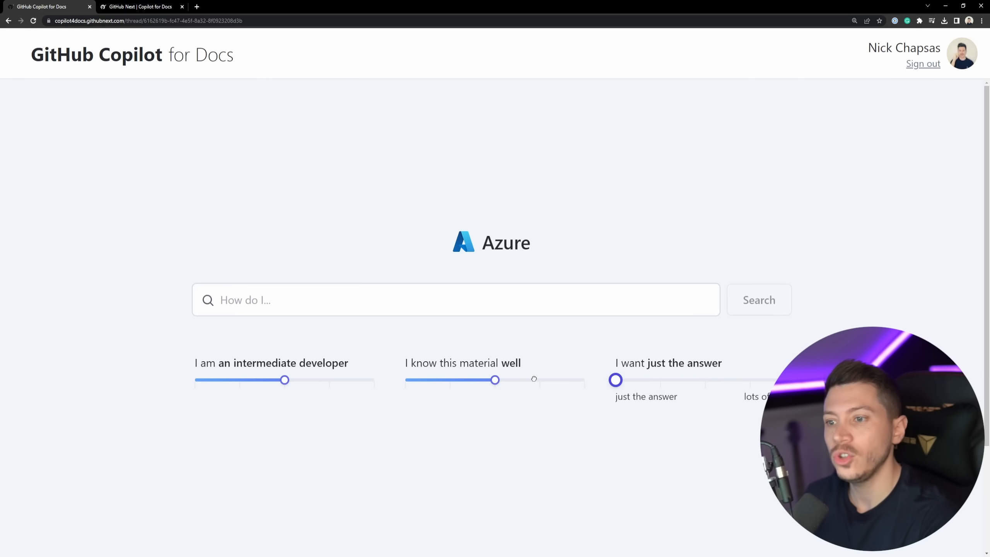
drag(616, 379, 705, 379)
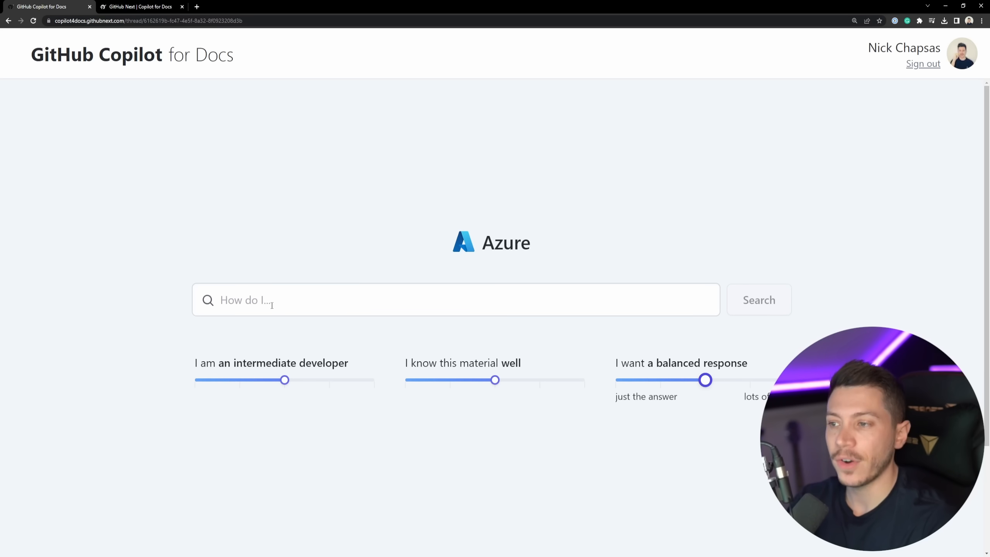
mouse_move(709, 288)
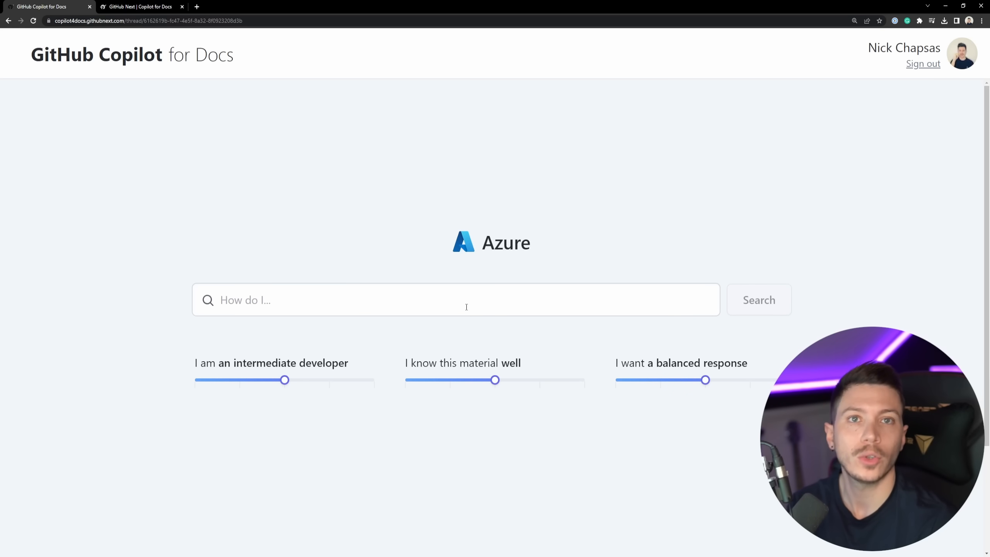
Ask how many RUs a container needs for about 10GB of write-heavy data per month.
text(I want to store around 10GB of data per month. This data is mostly write-heavy with around 1000 write)
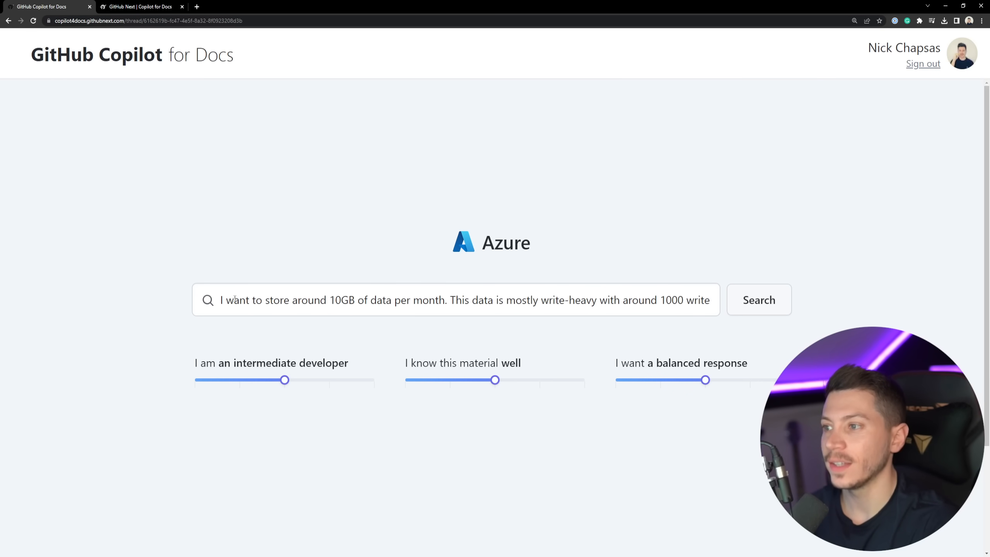
click(455, 299)
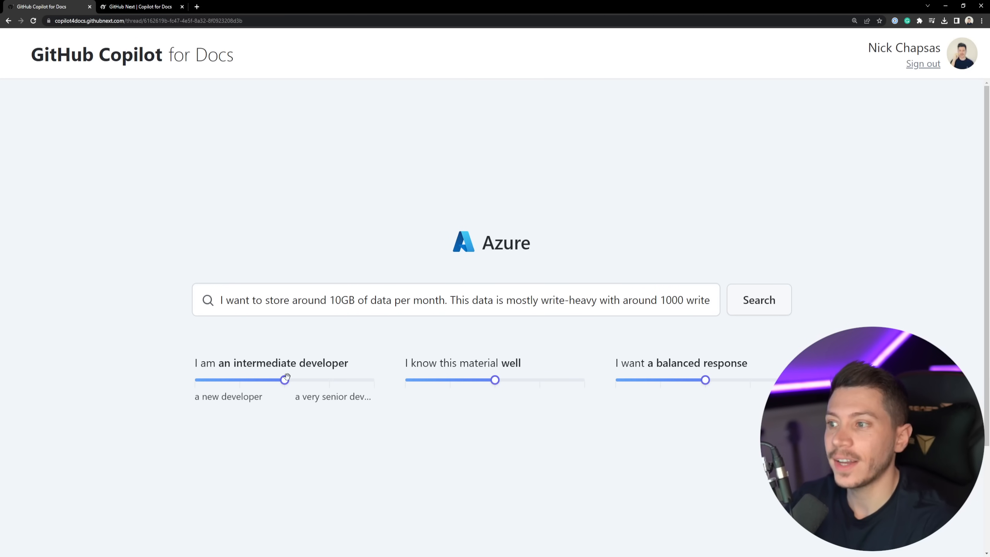
drag(285, 380, 289, 379)
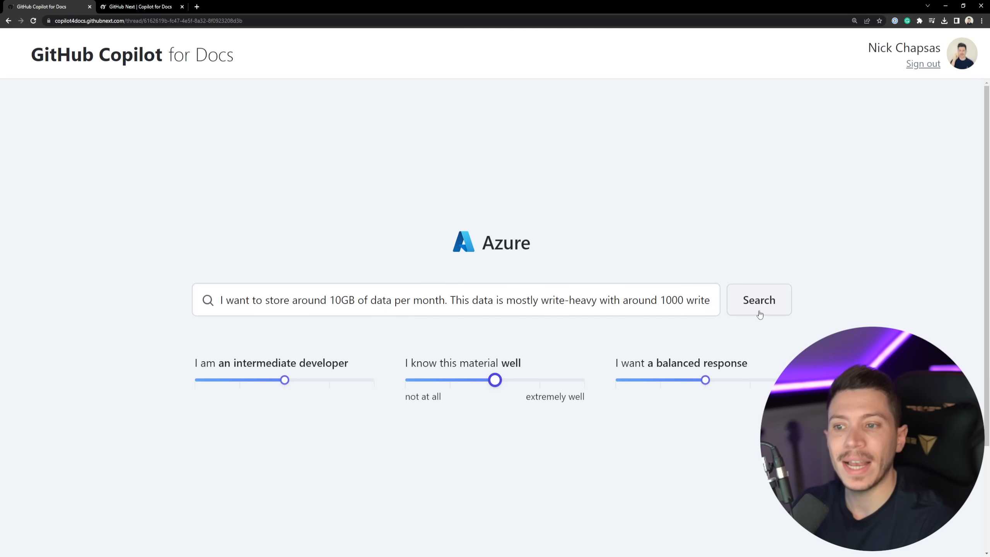
click(758, 299)
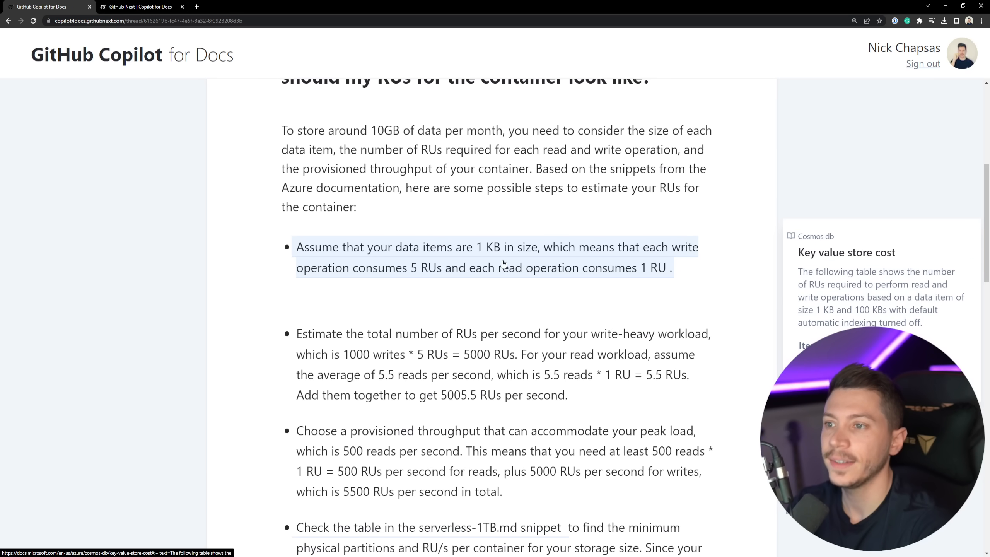
Scroll the RU estimate answer and open the cited Cosmos DB key-value store cost page.
scroll(down, 3)
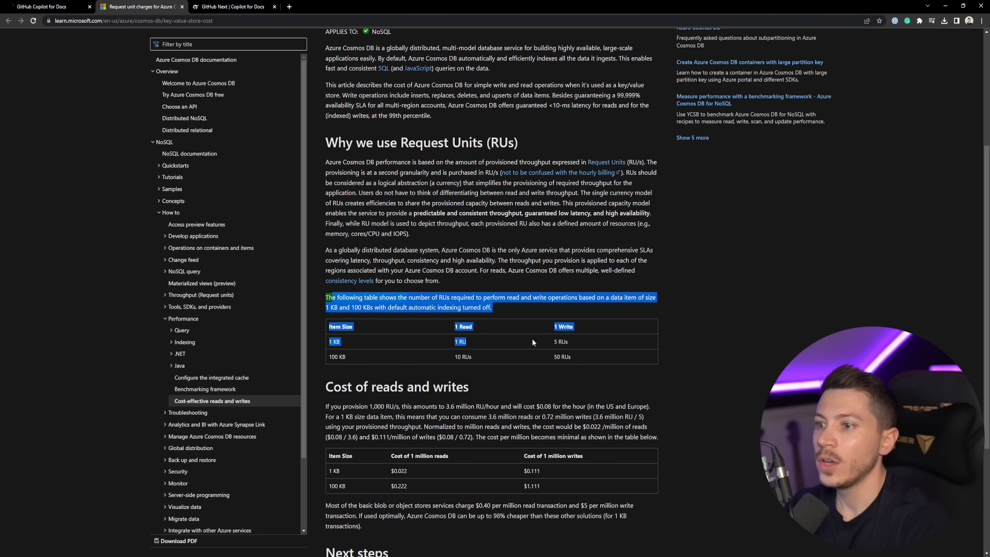
Review the 1 KB and 100 KB RU cost table, then return to the Copilot answer.
click(44, 6)
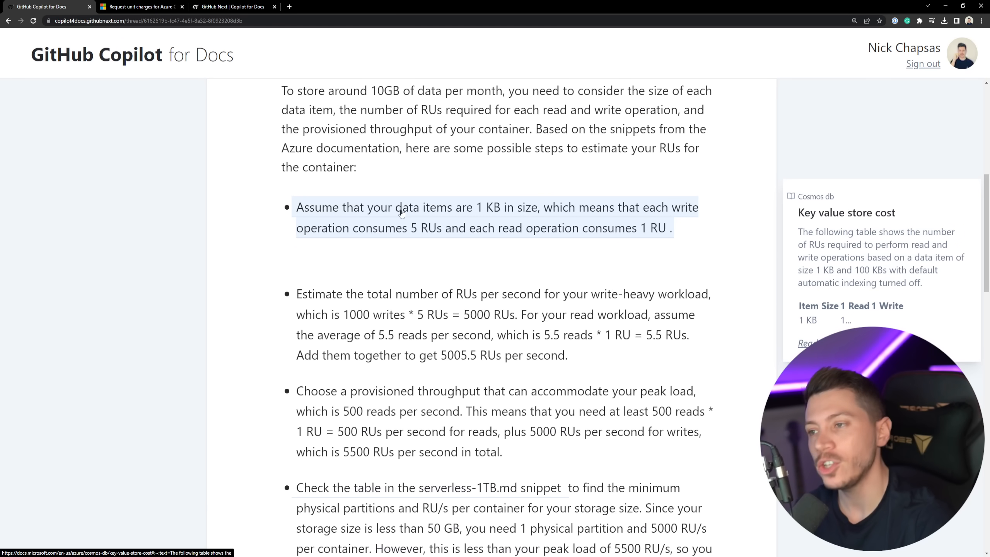
scroll(down, 3)
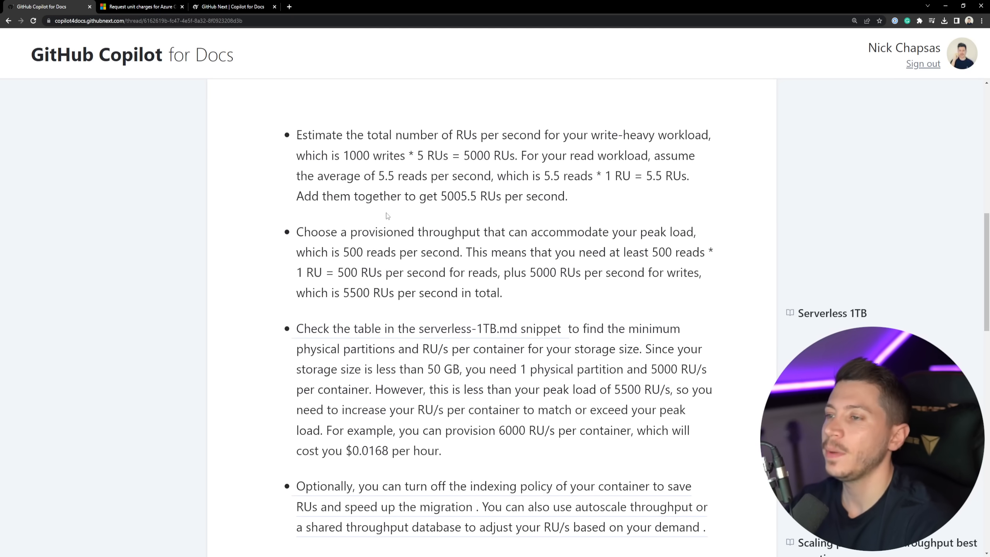
mouse_move(582, 139)
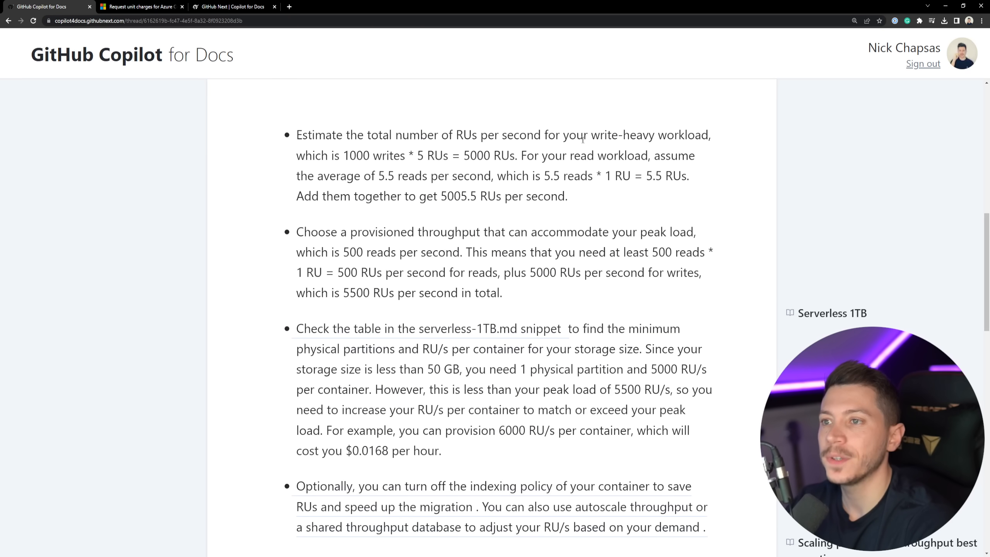
double_click(355, 156)
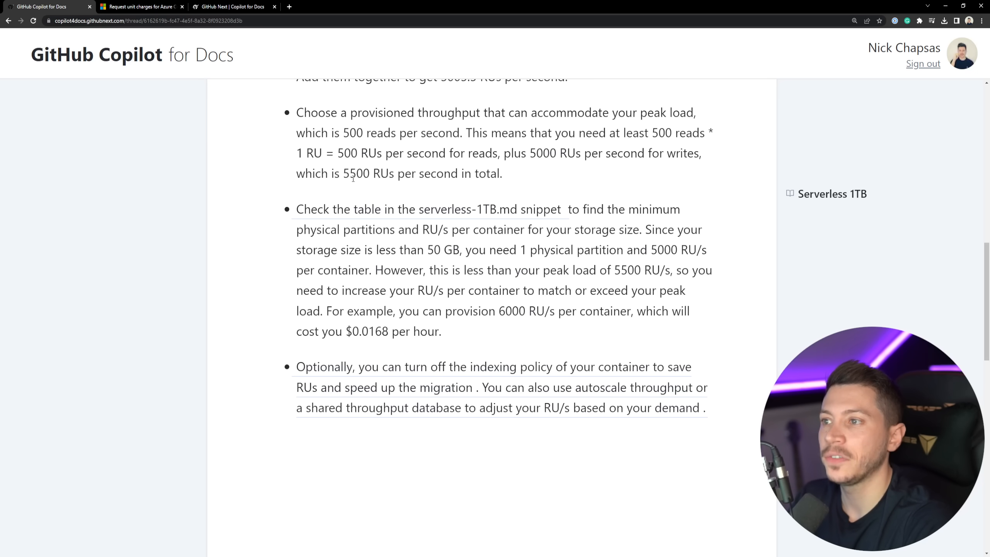
double_click(355, 173)
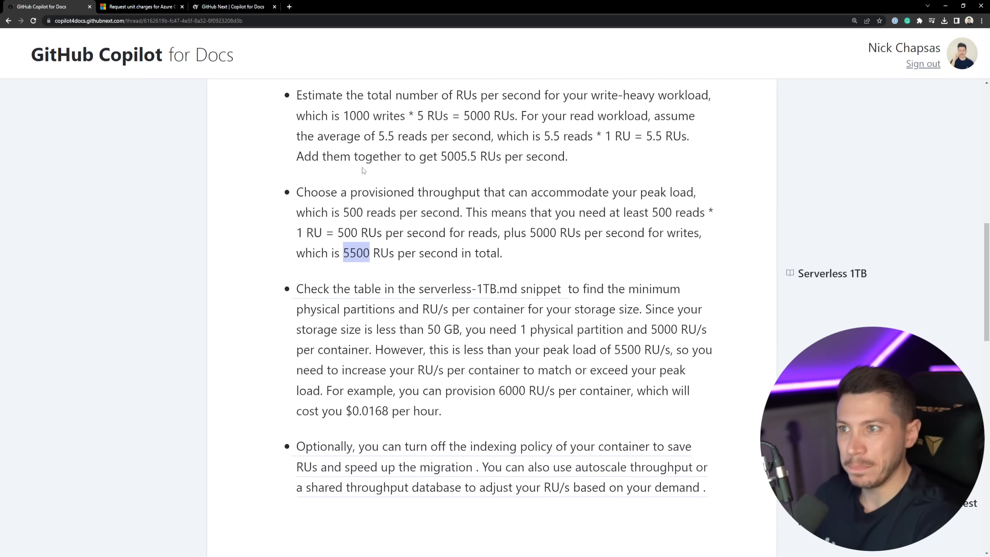
scroll(down, 3)
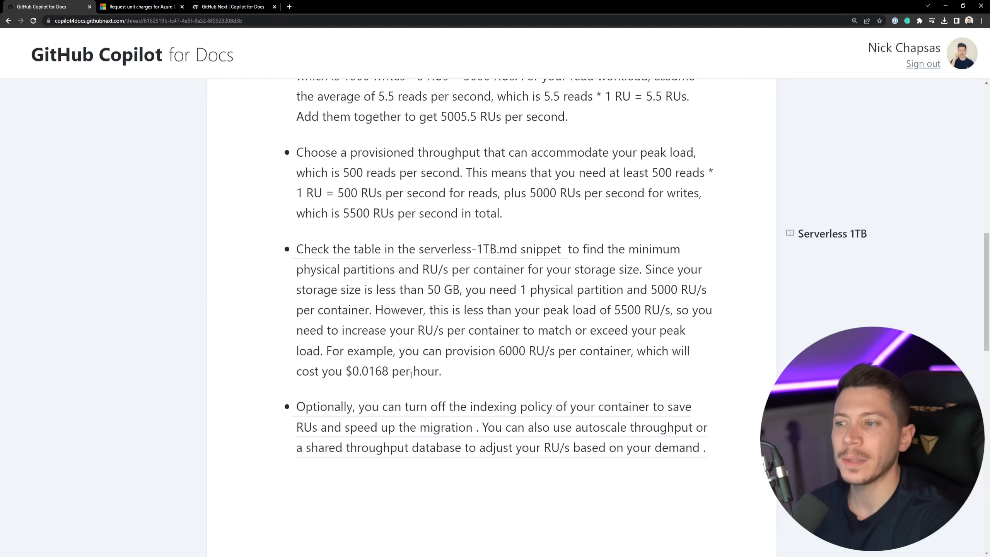
double_click(371, 371)
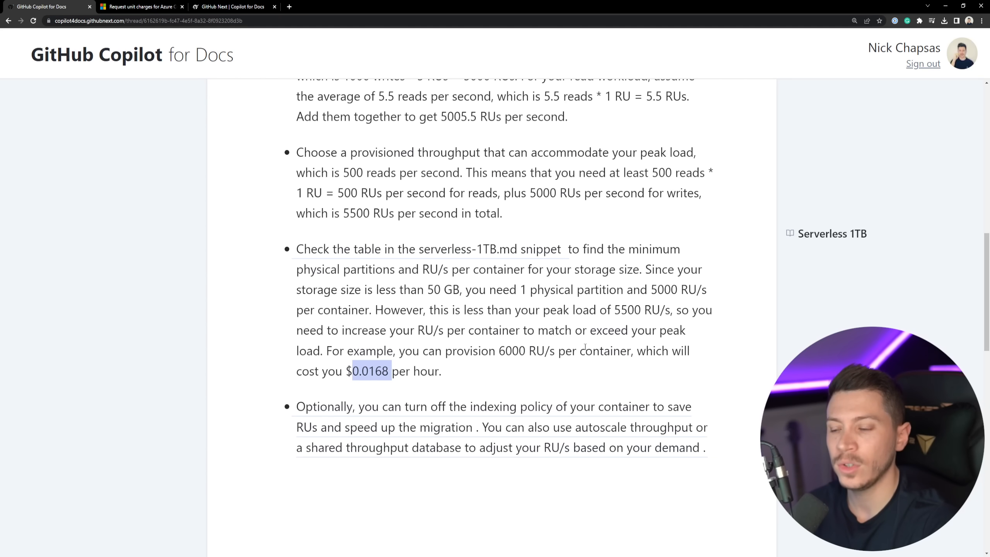
scroll(down, 3)
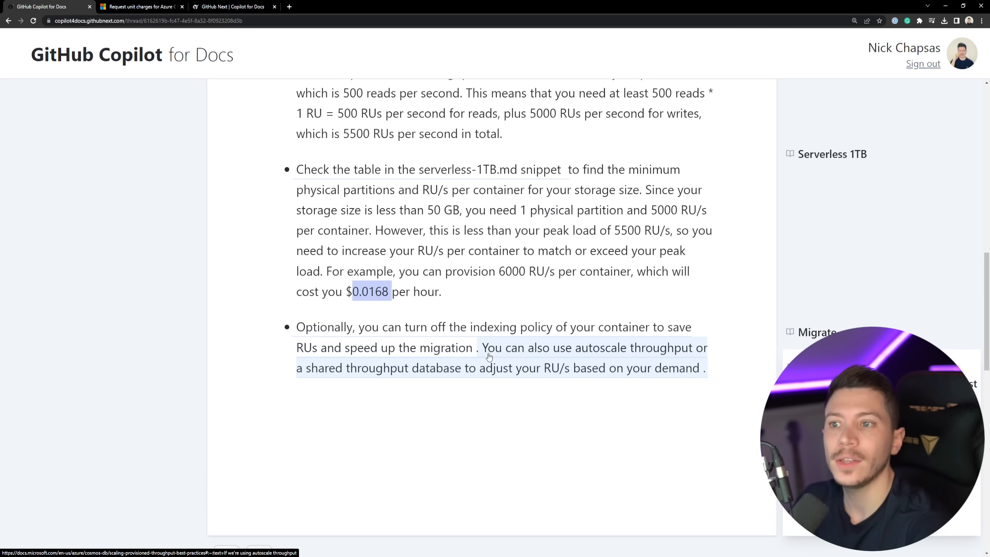
scroll(down, 3)
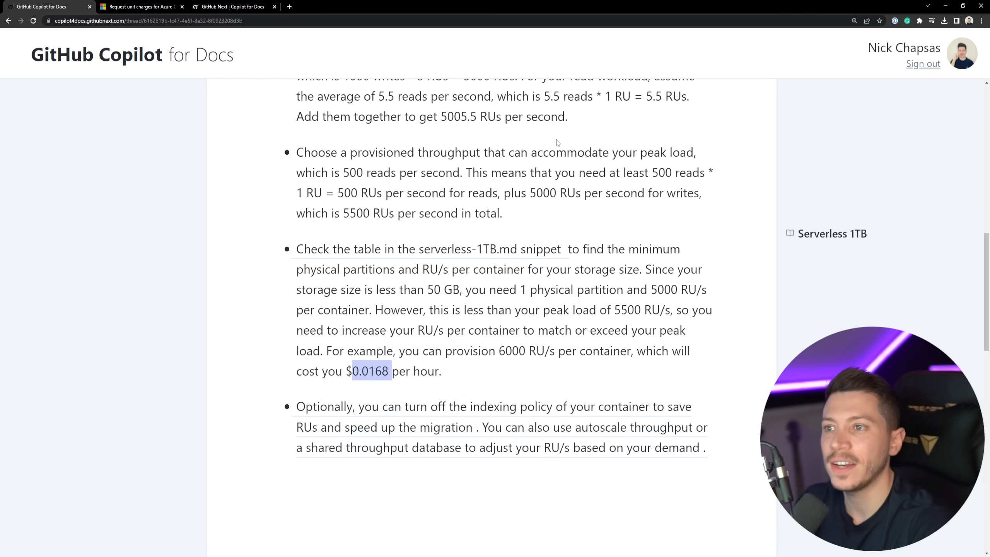
mouse_move(522, 164)
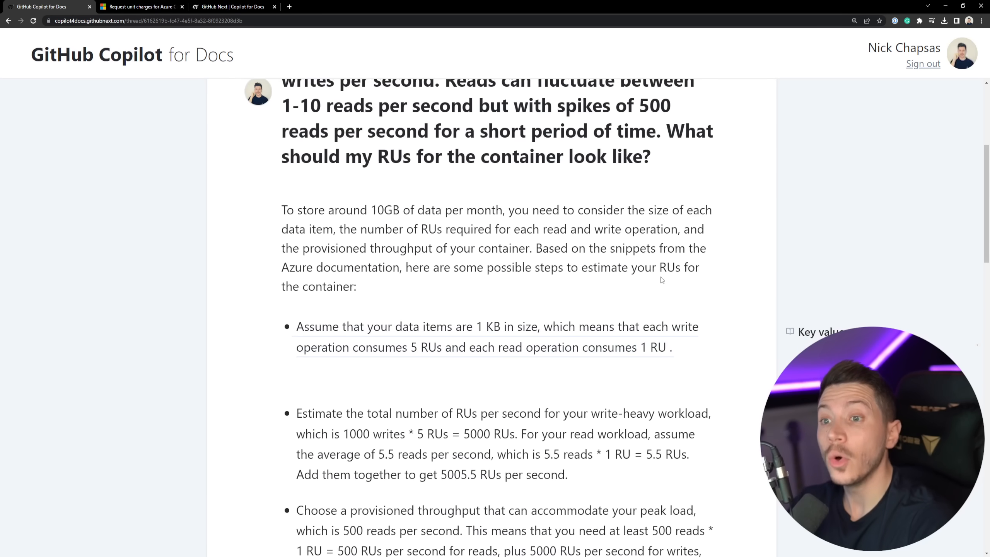
mouse_move(549, 286)
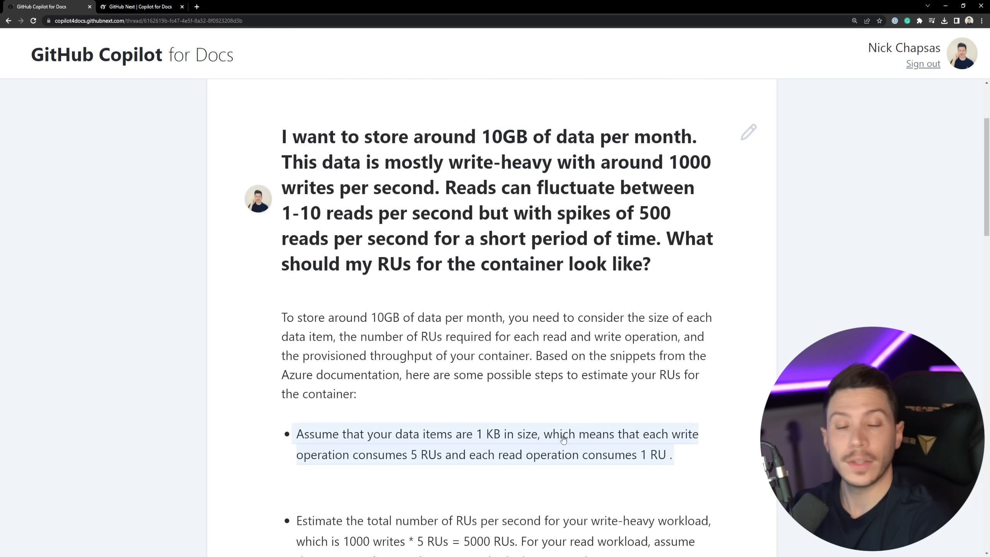
Ask a follow-up: maximum and minimum US dollars I'd pay for this container.
scroll(down, 3)
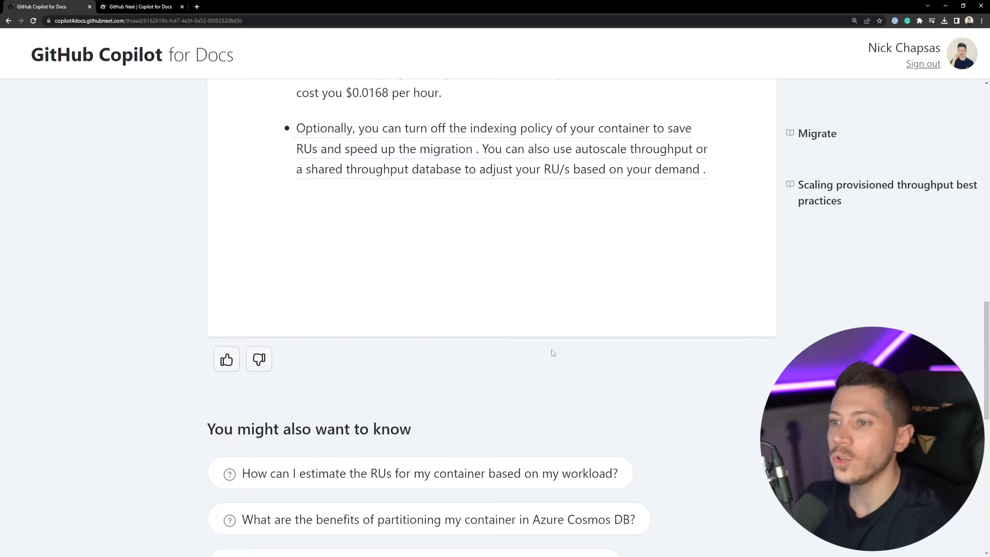
scroll(down, 3)
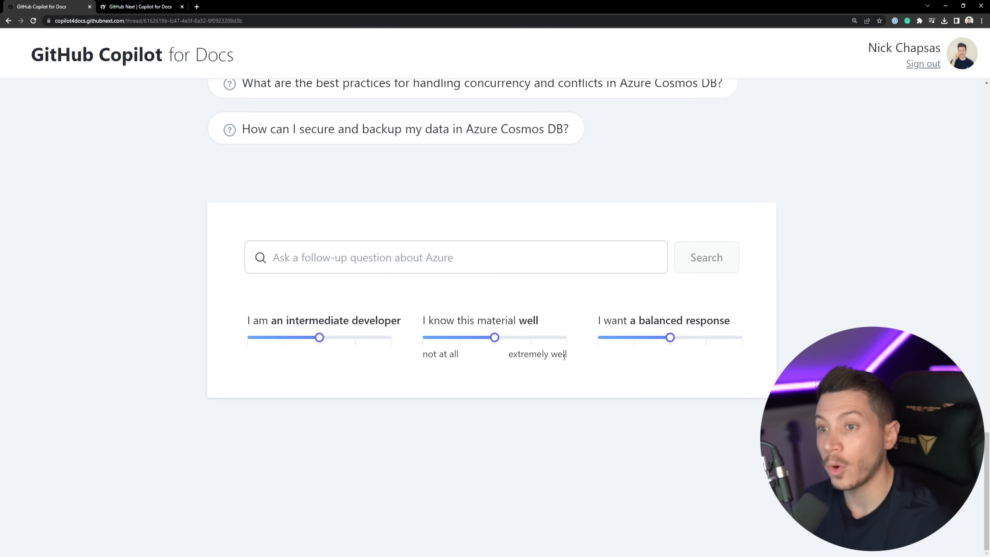
click(456, 256)
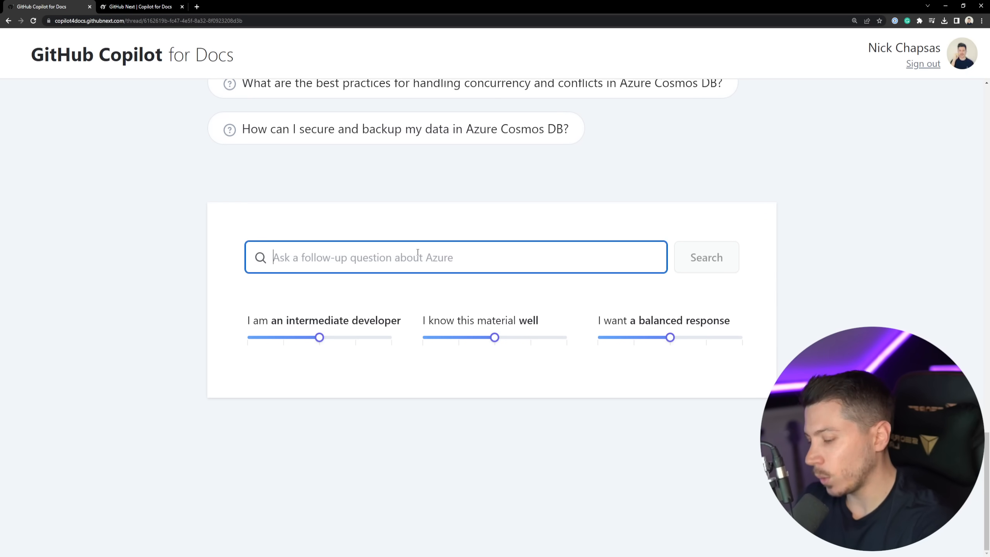
text(How much is the maximum and minimum amount of US dollars I'd have to pay fo)
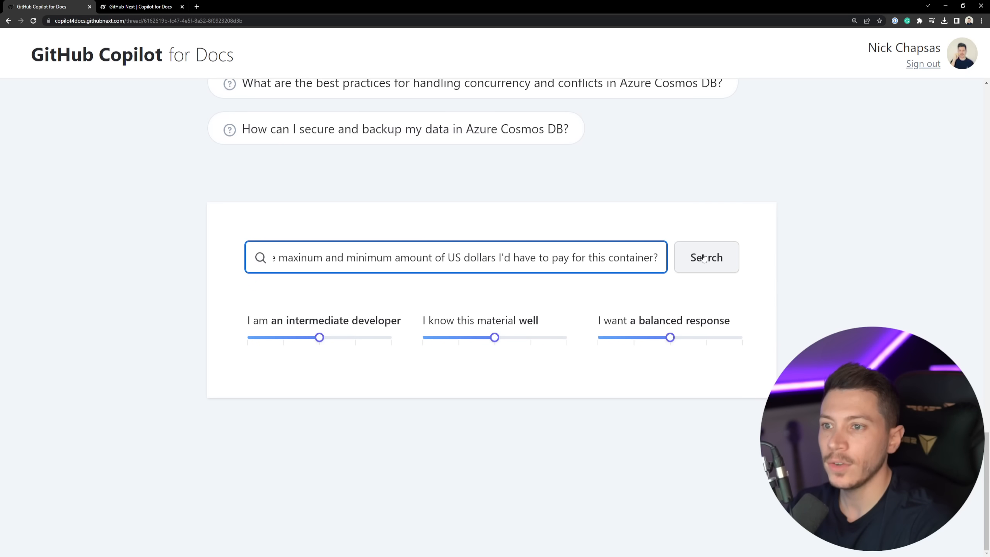
click(706, 257)
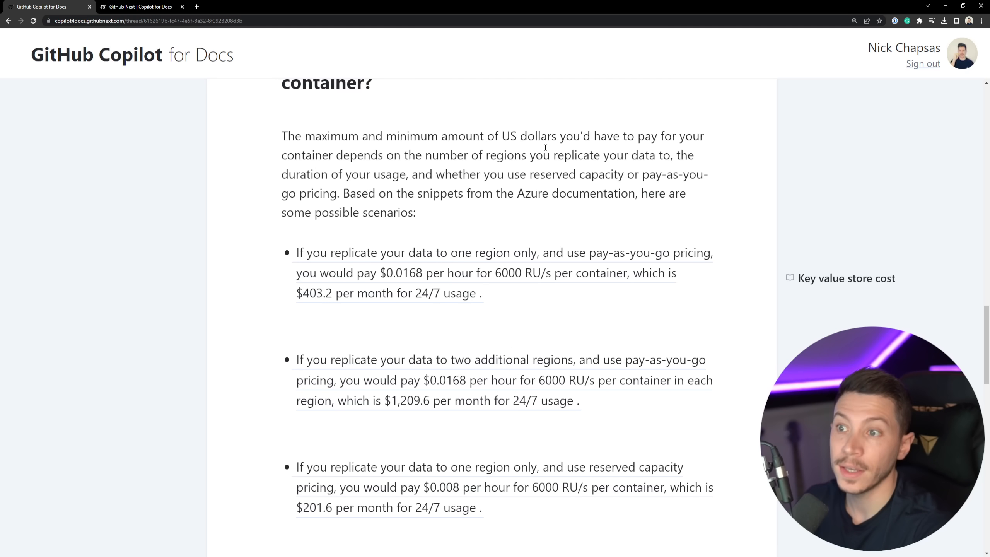
scroll(down, 3)
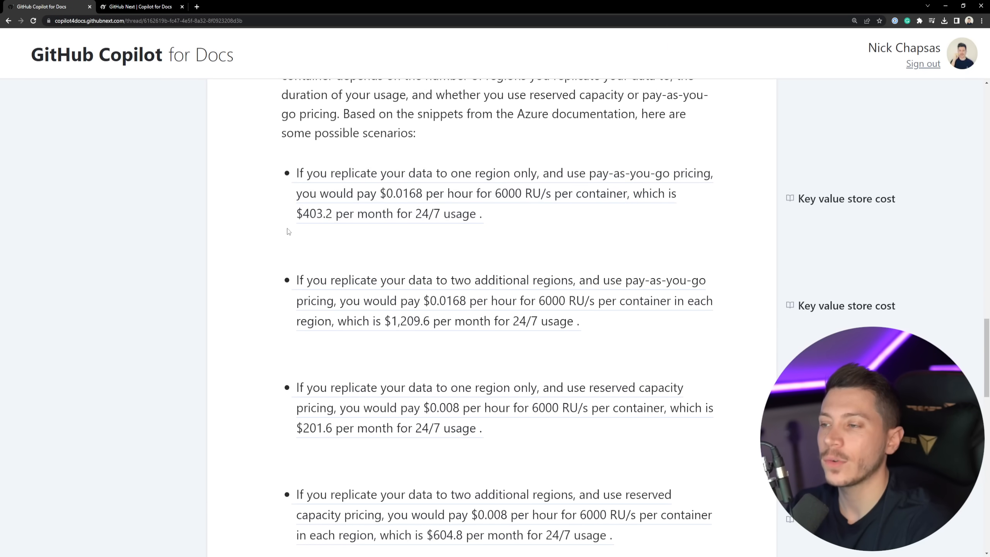
mouse_move(415, 207)
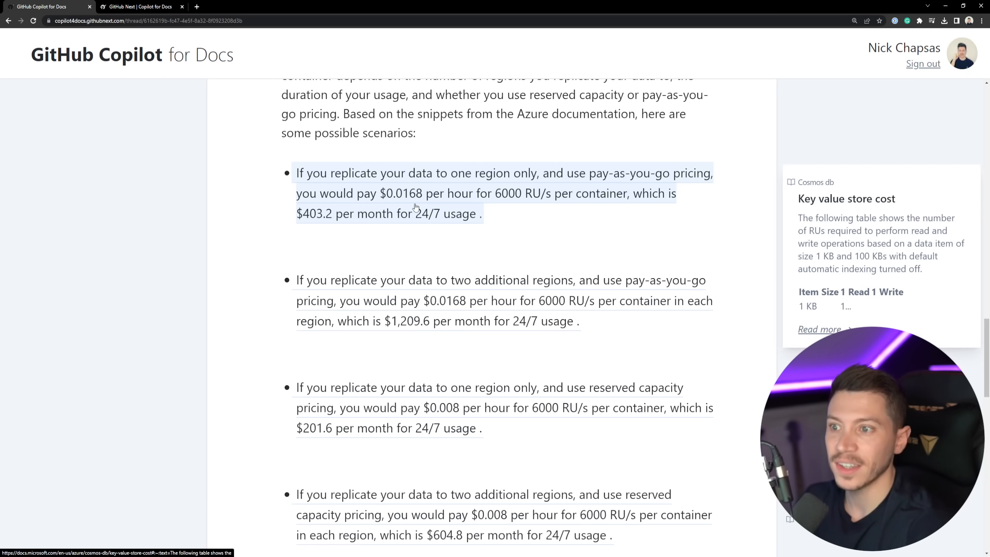
scroll(down, 3)
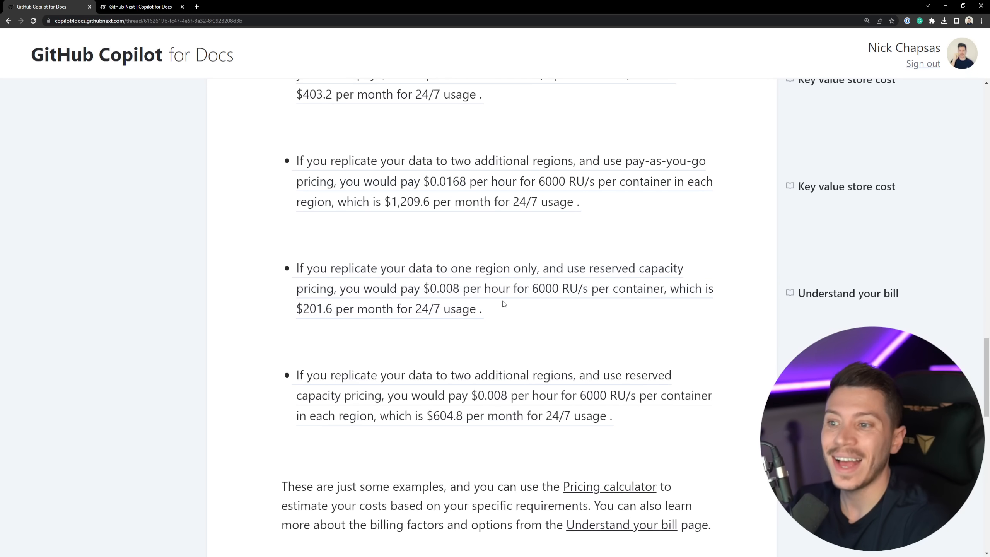
scroll(down, 3)
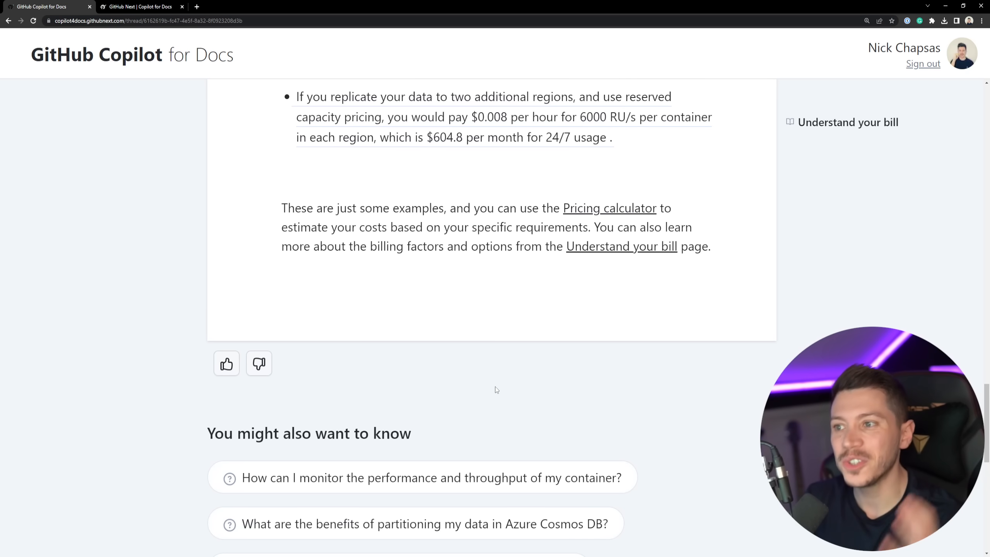
scroll(up, 3)
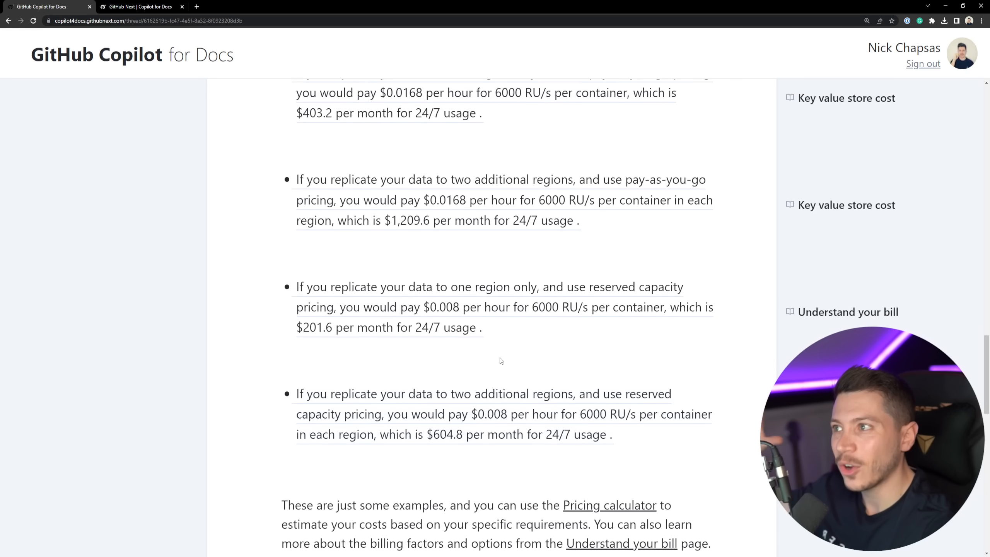
scroll(up, 3)
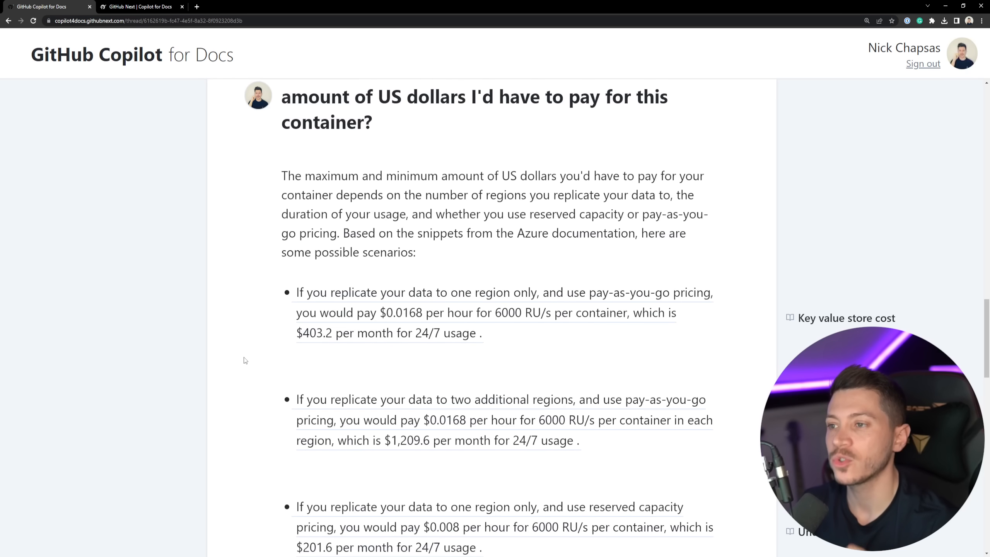
scroll(down, 3)
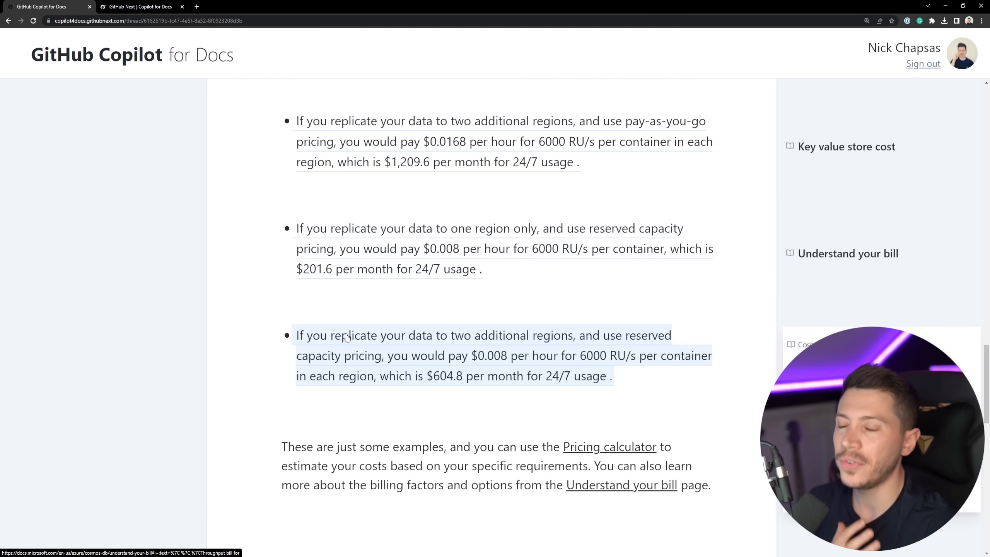
scroll(down, 3)
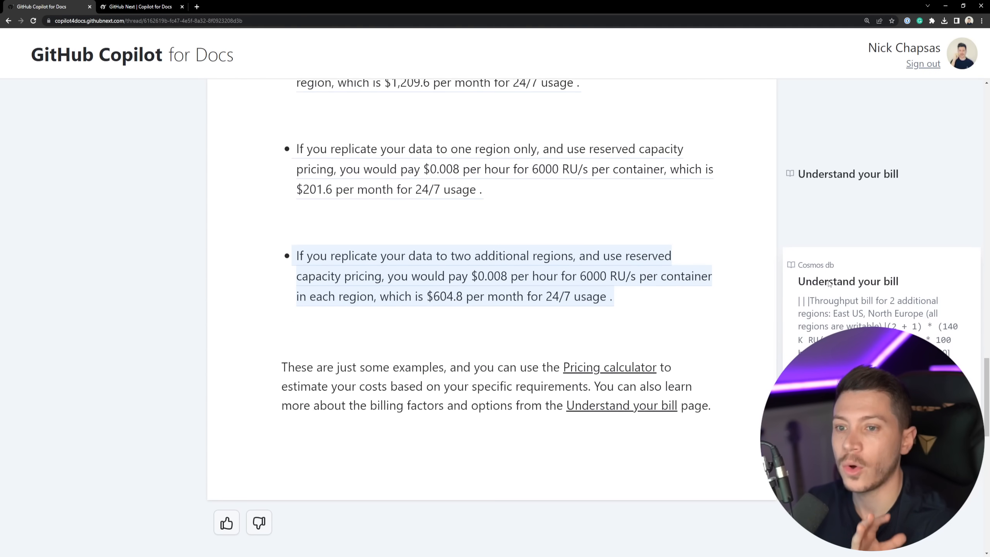
scroll(down, 3)
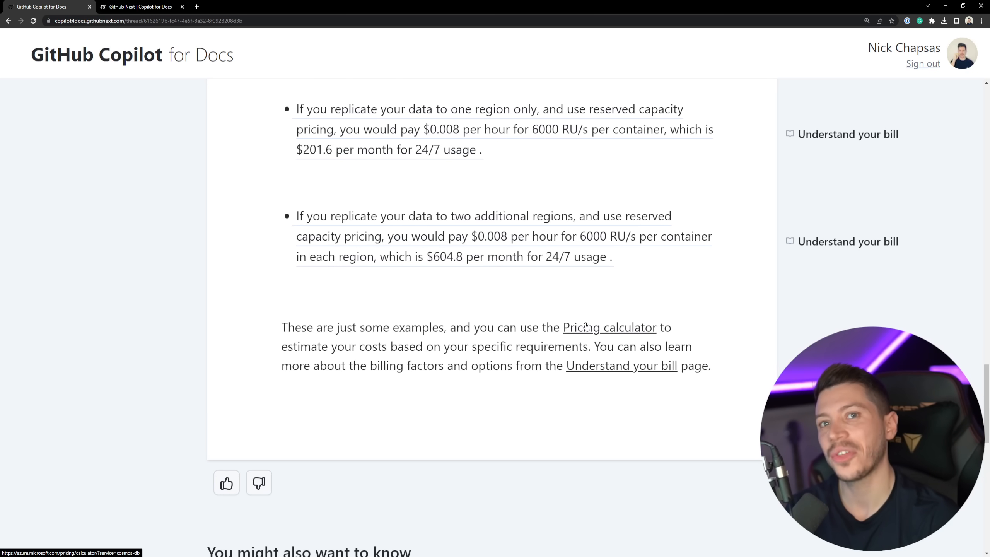
Remove 'for example' from the suggested question and submit the DynamoDB comparison.
scroll(down, 3)
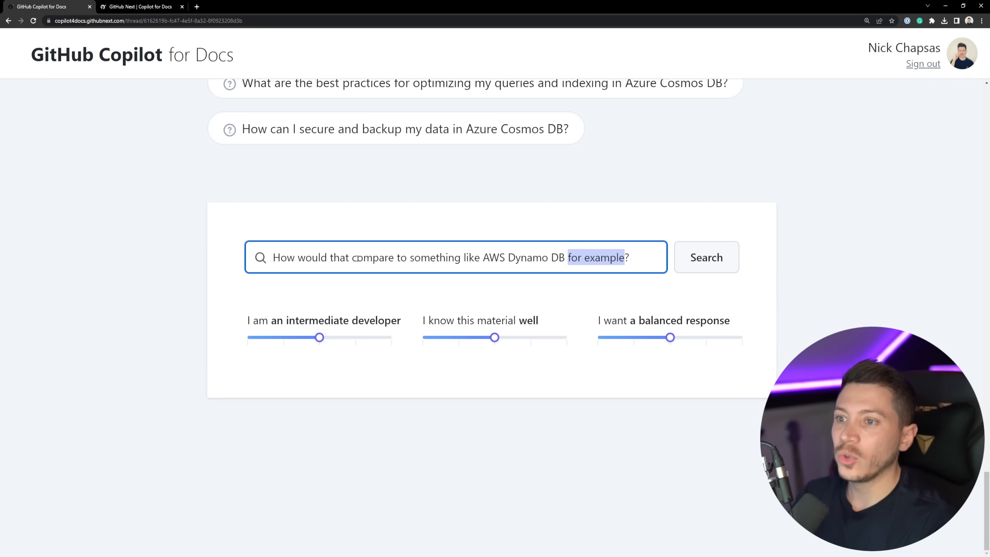
key(Backspace)
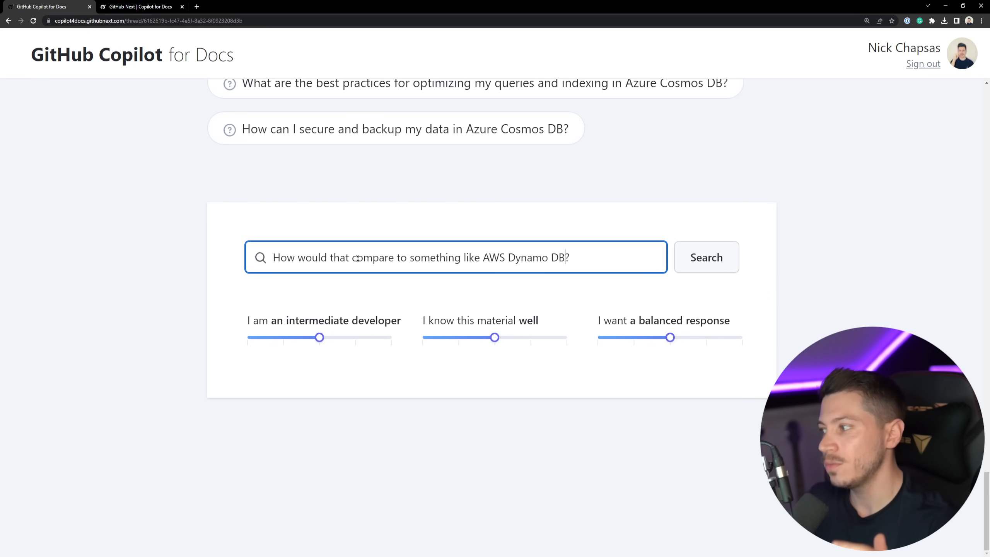
click(706, 256)
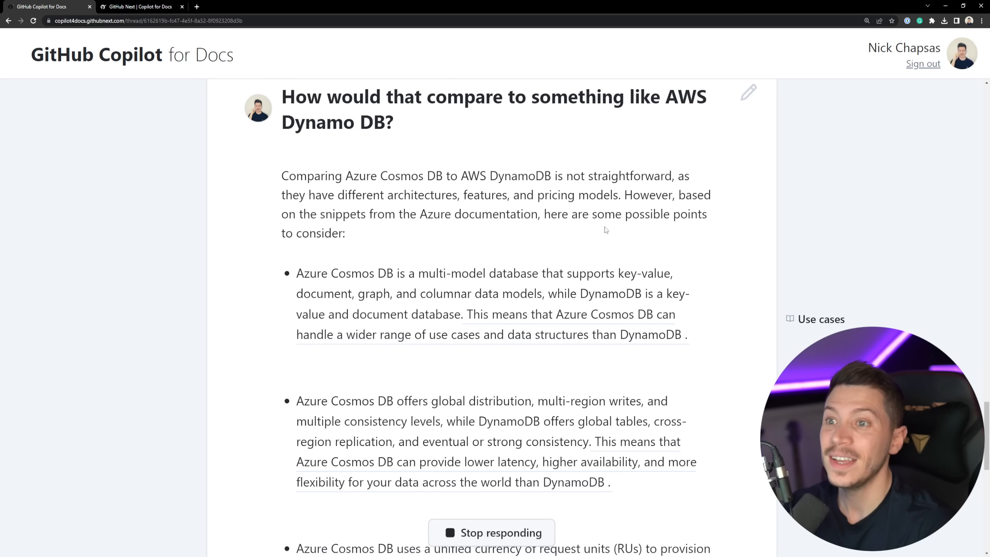
Read through the finished Cosmos DB versus DynamoDB comparison down to the suggested follow-ups.
scroll(down, 3)
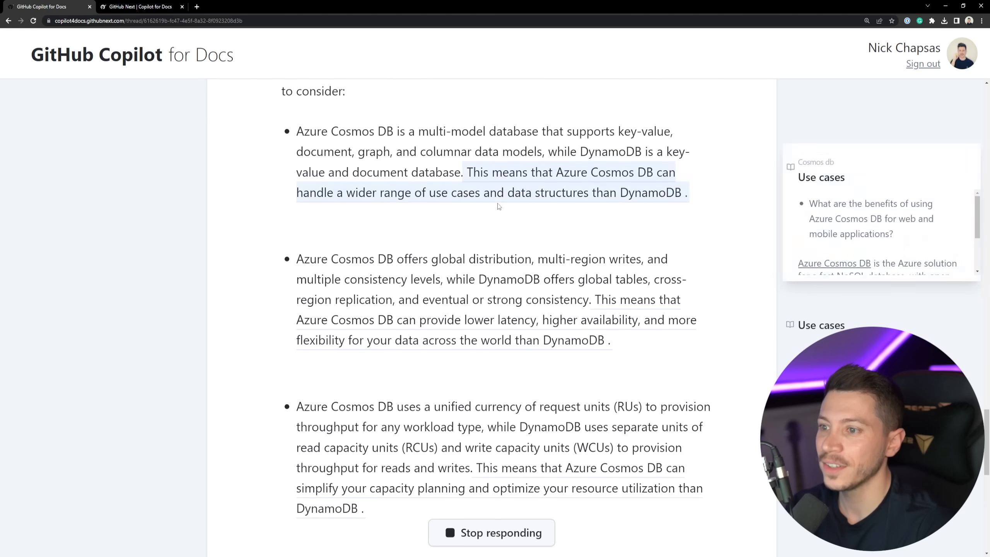
scroll(down, 3)
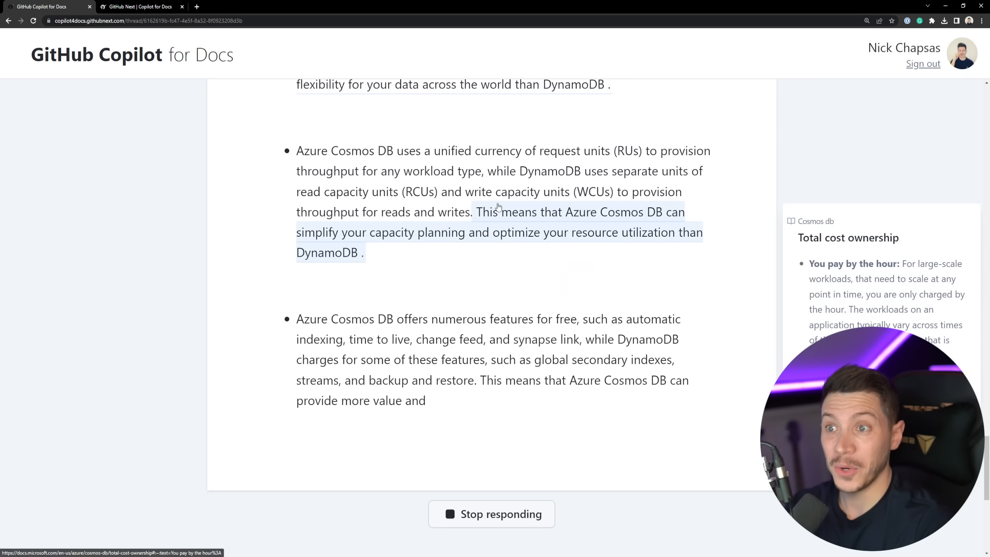
scroll(down, 3)
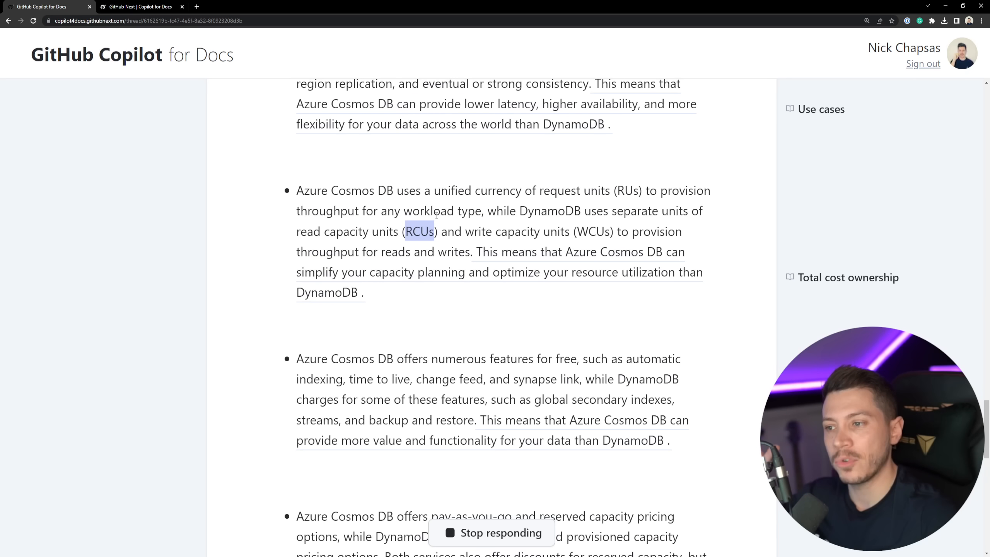
scroll(down, 3)
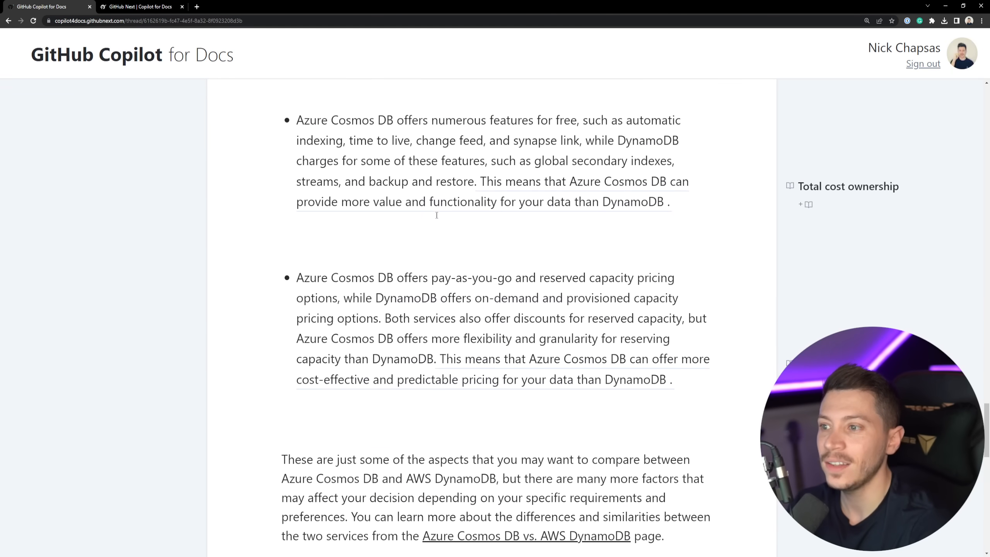
scroll(down, 3)
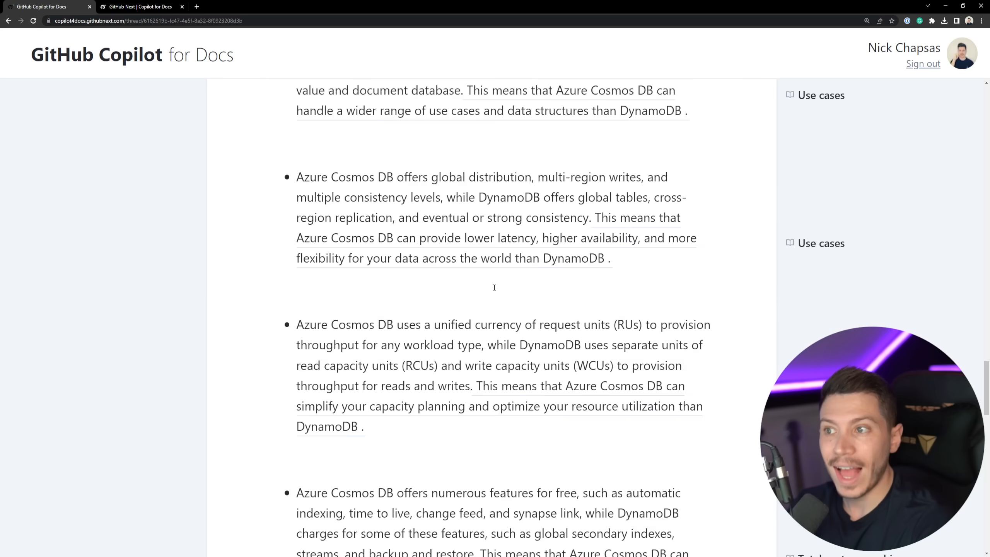
scroll(up, 3)
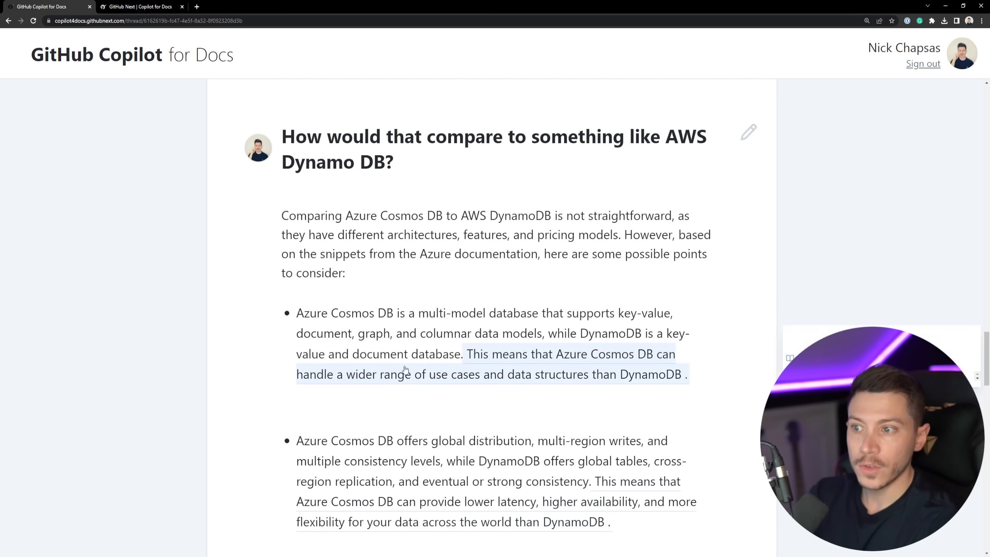
scroll(down, 3)
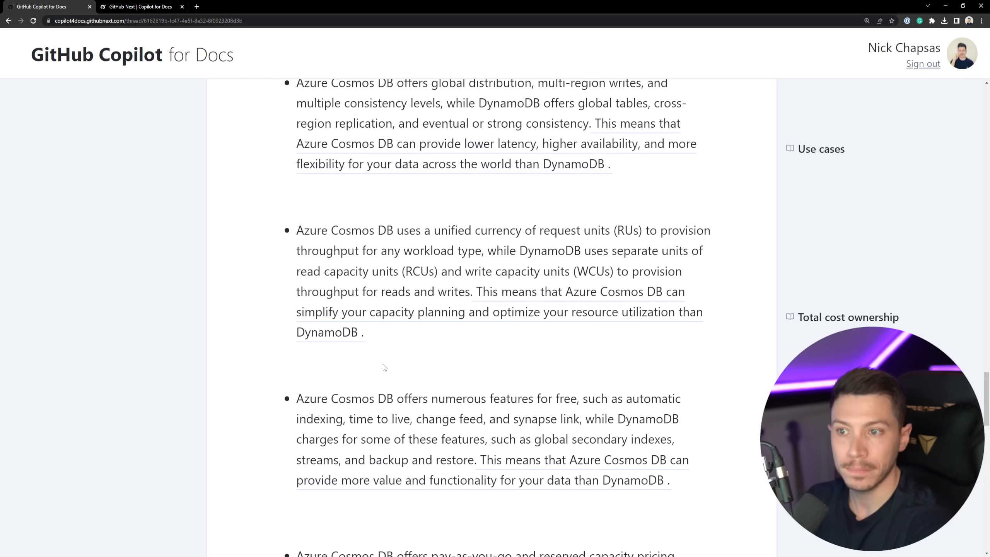
mouse_move(456, 369)
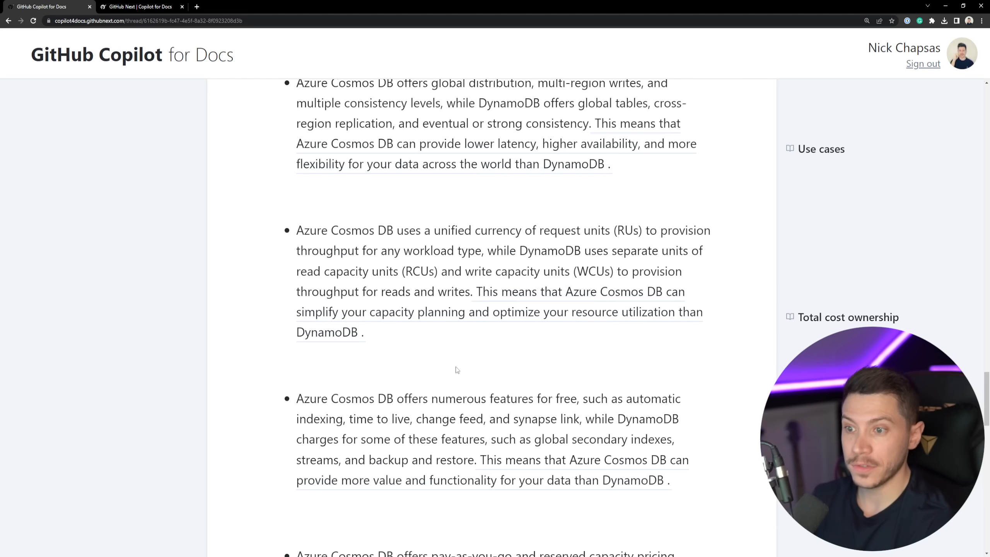
scroll(down, 3)
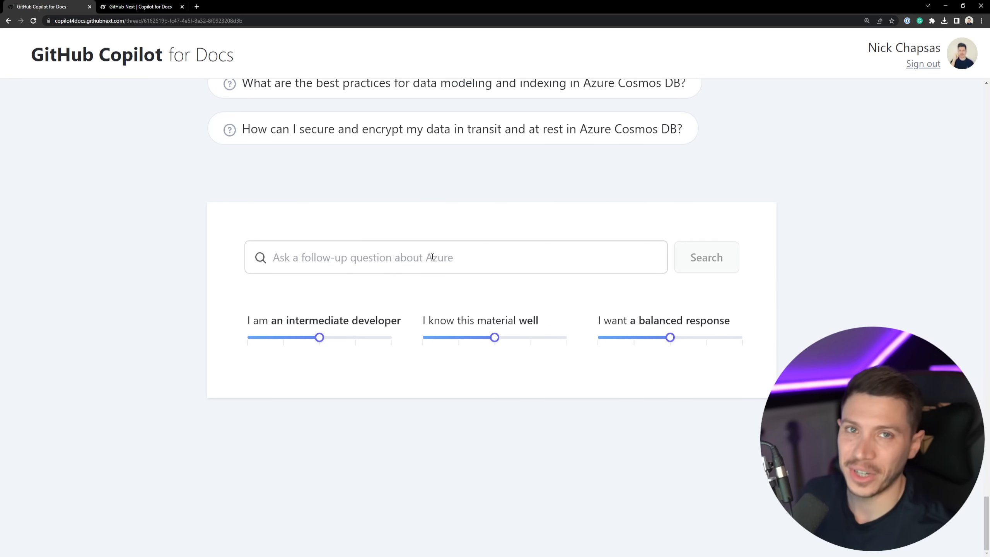
Ask 'How much would the same table cost in AWS DynamoDB?' and browse the cited migration article.
text(How much would the same table cost in AWS DynamoDB?)
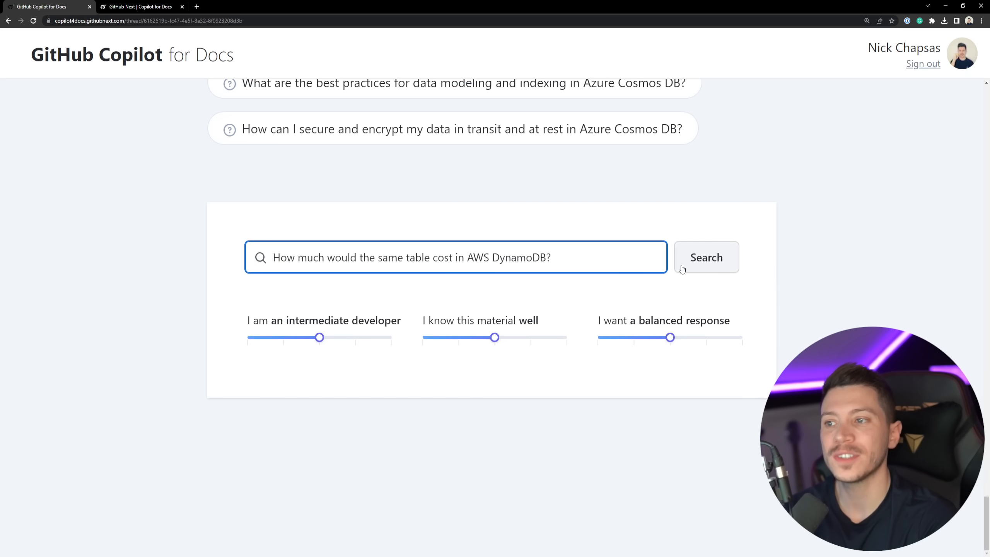
click(706, 256)
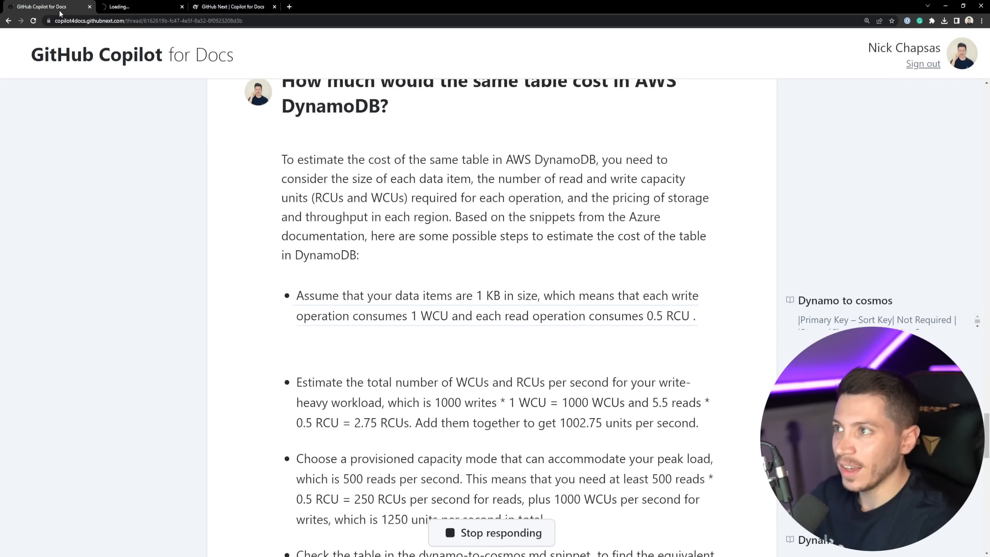
click(140, 6)
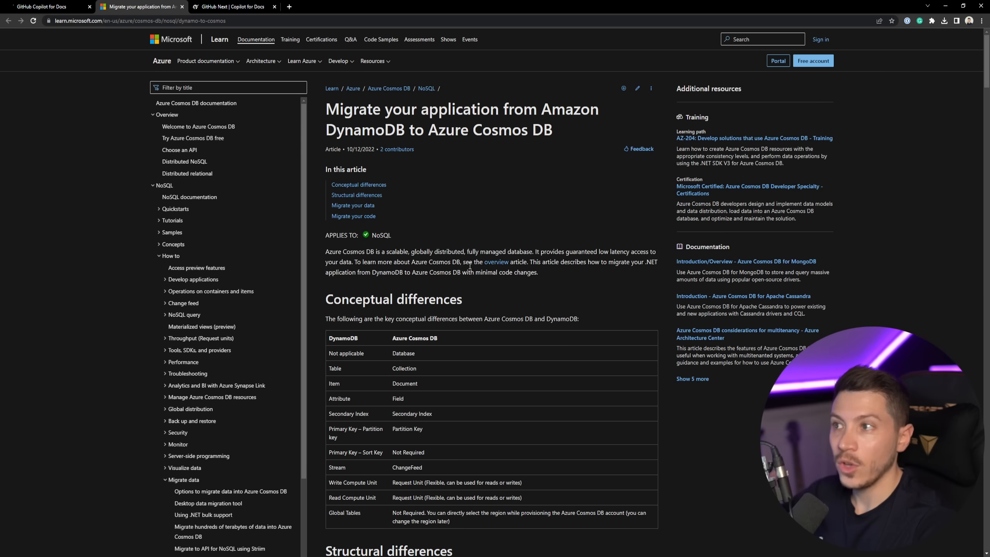
scroll(down, 3)
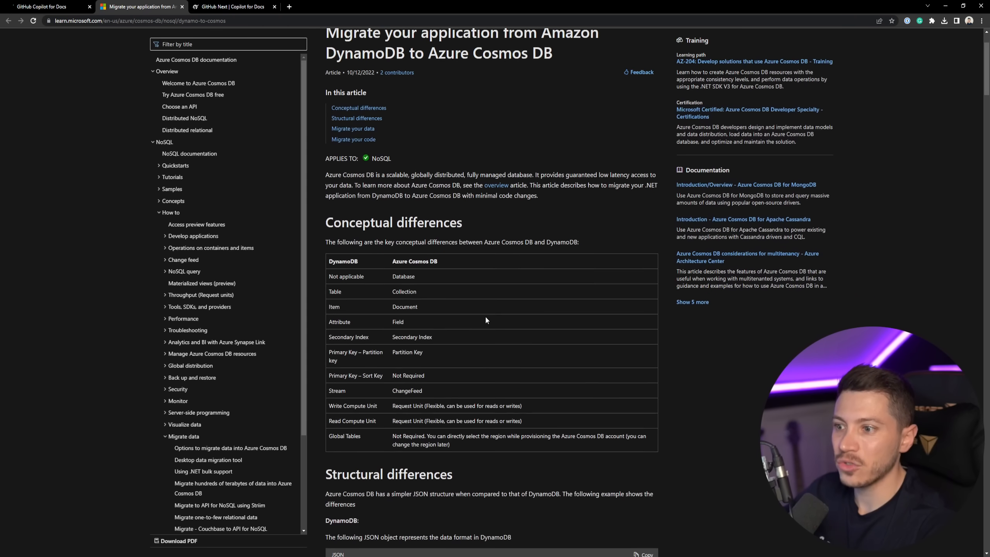
scroll(down, 3)
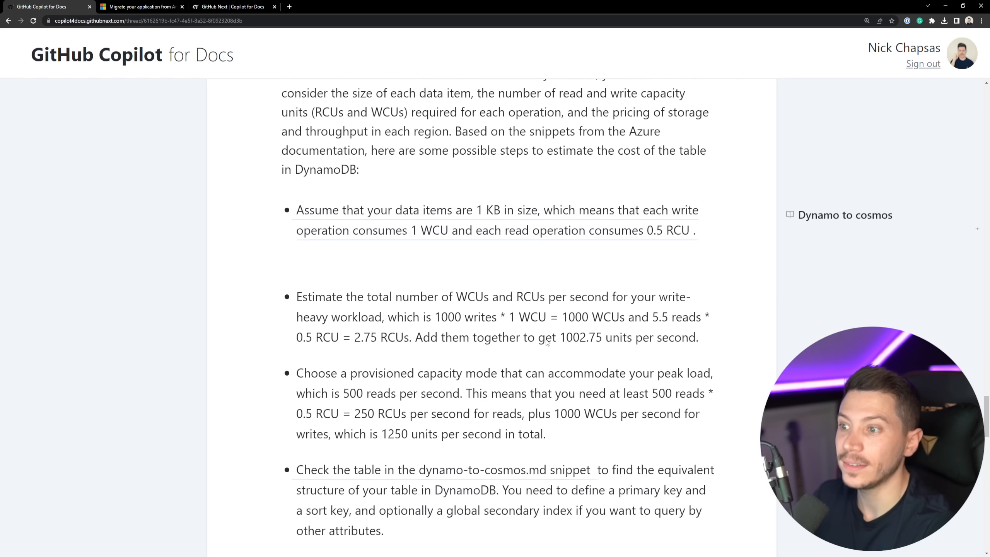
scroll(down, 3)
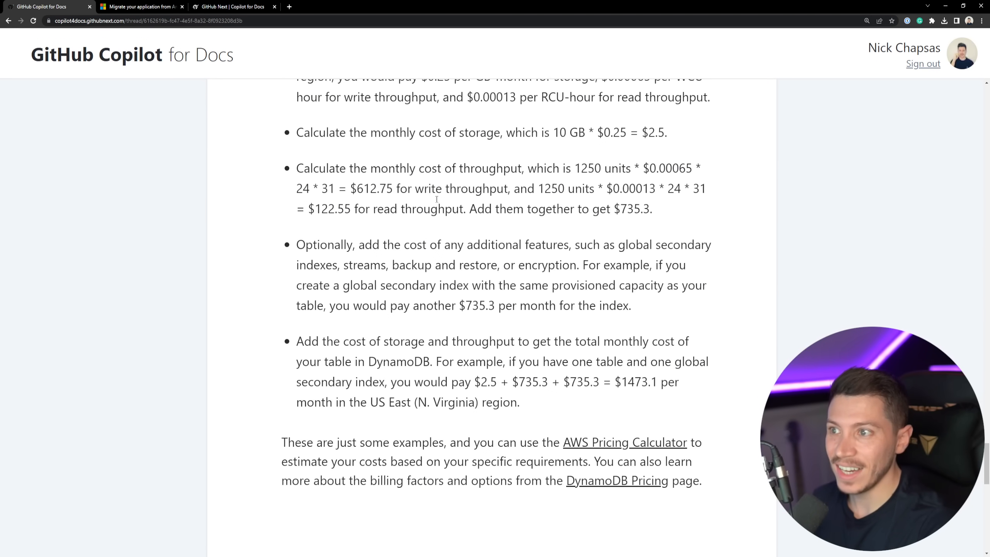
double_click(631, 208)
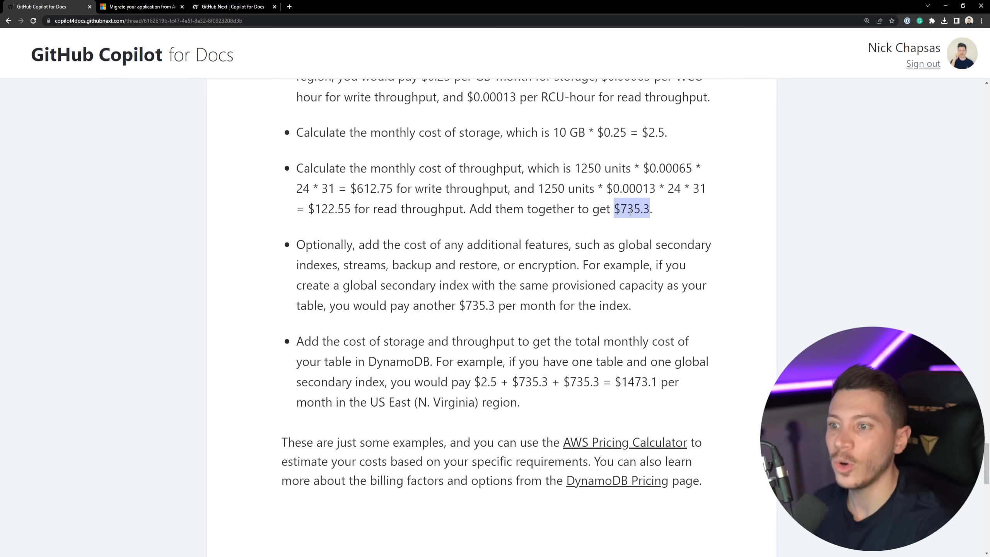